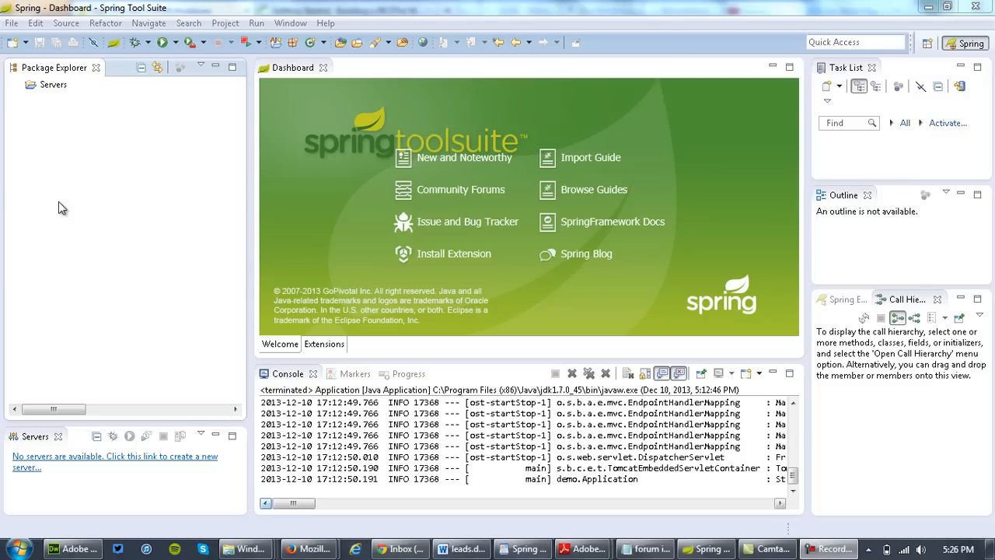
mouse_move(83, 169)
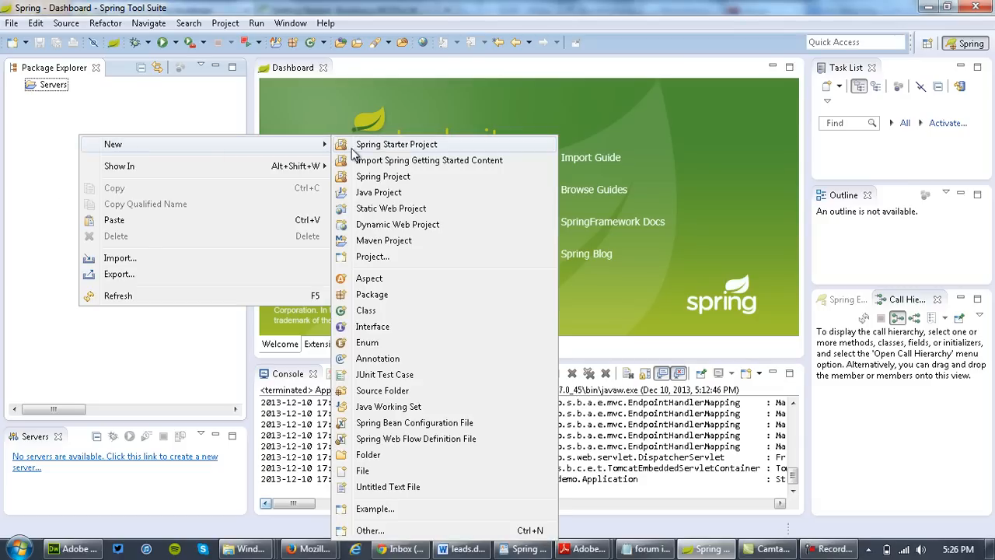
mouse_move(430, 160)
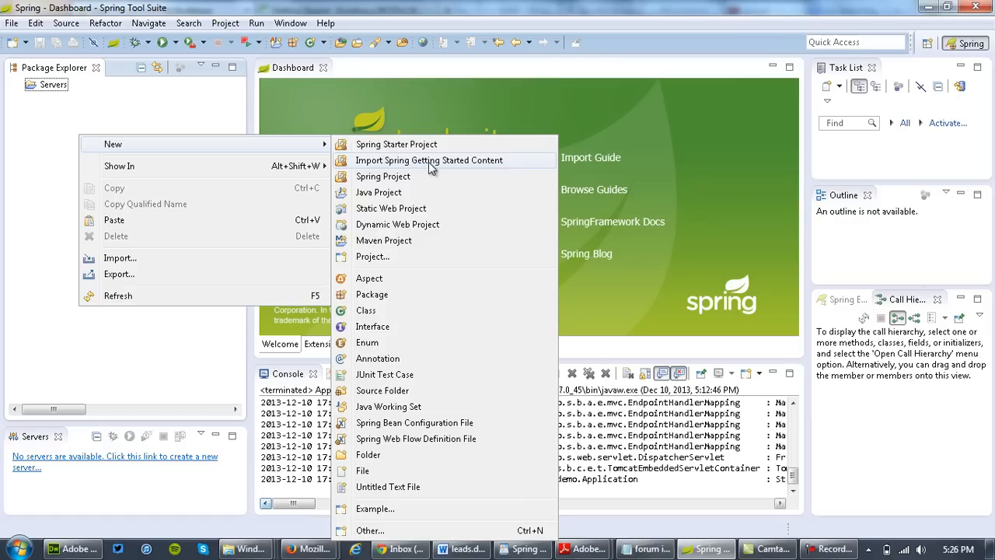
Import the Rest Service guide as Maven initial and complete projects via Import Spring Getting Started Content
click(430, 160)
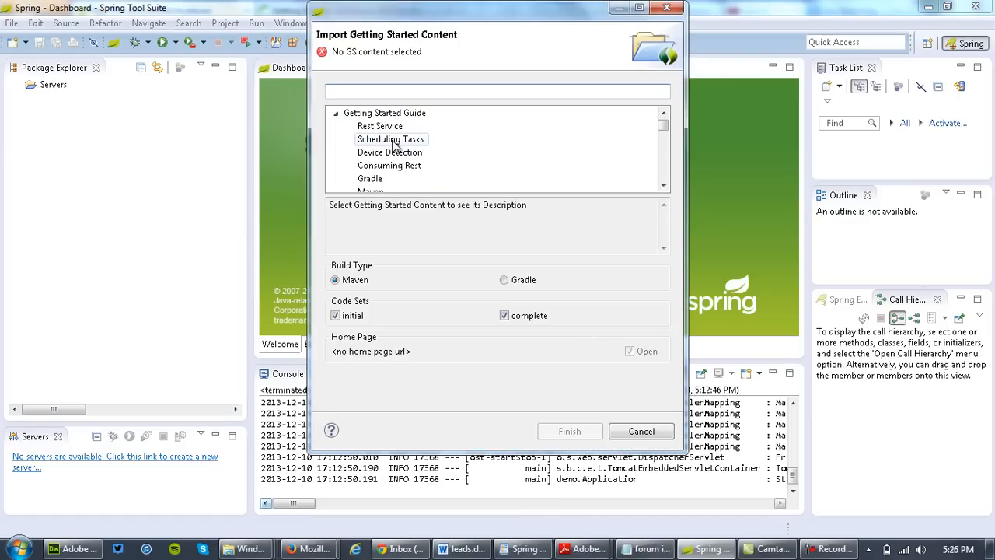
click(380, 126)
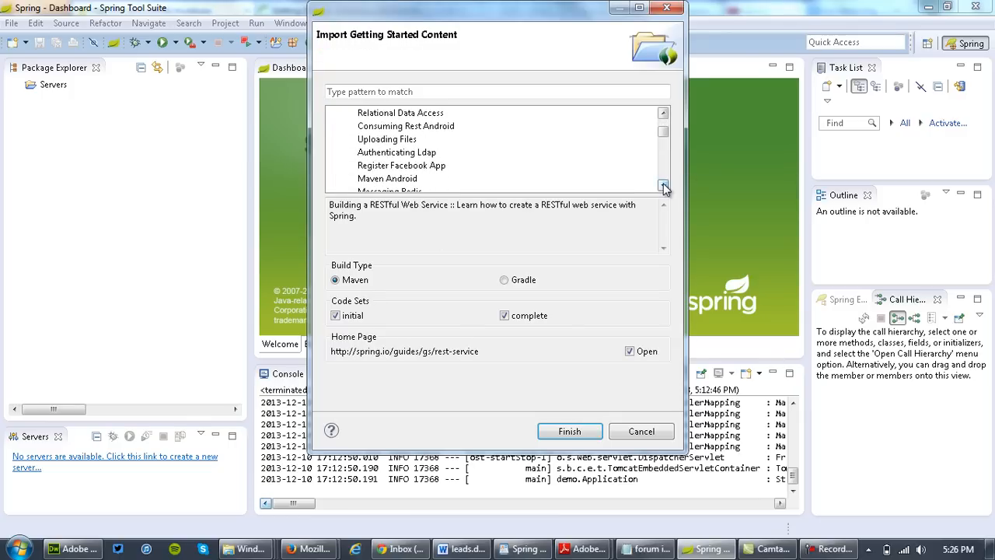
click(662, 188)
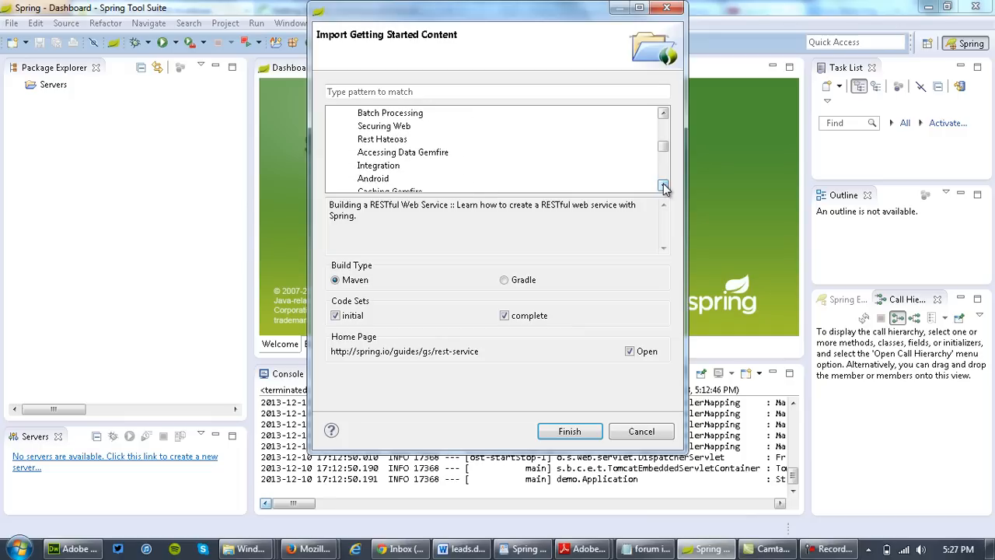
click(663, 187)
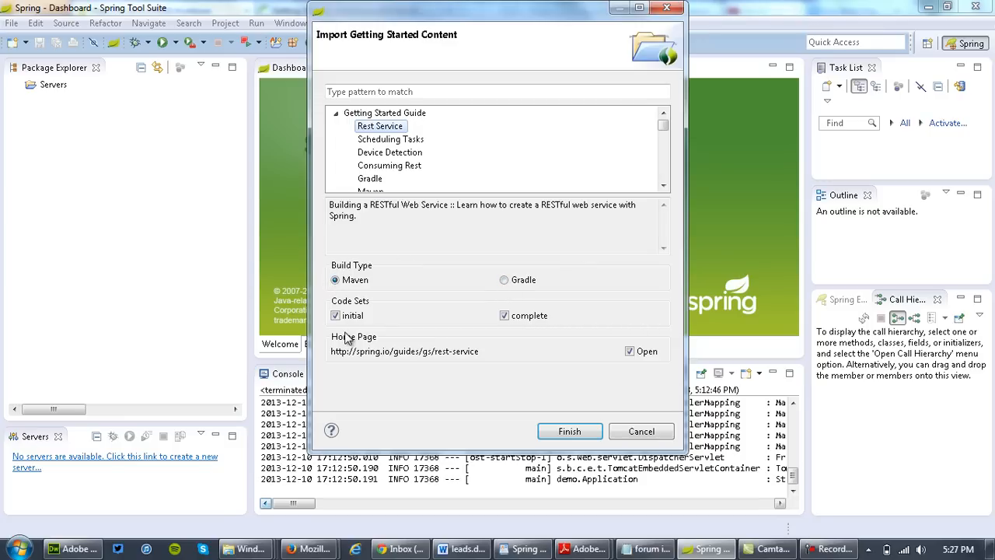
click(335, 314)
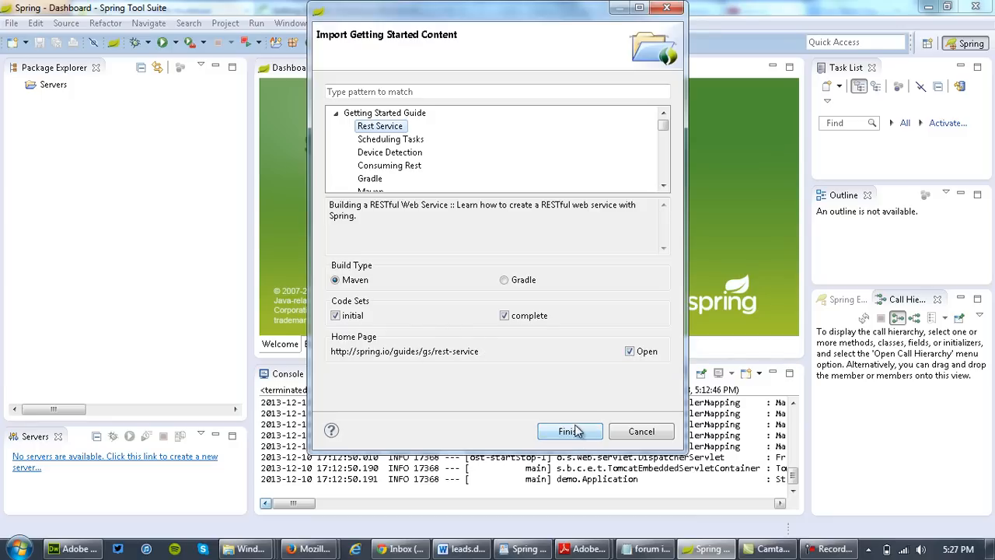
click(570, 431)
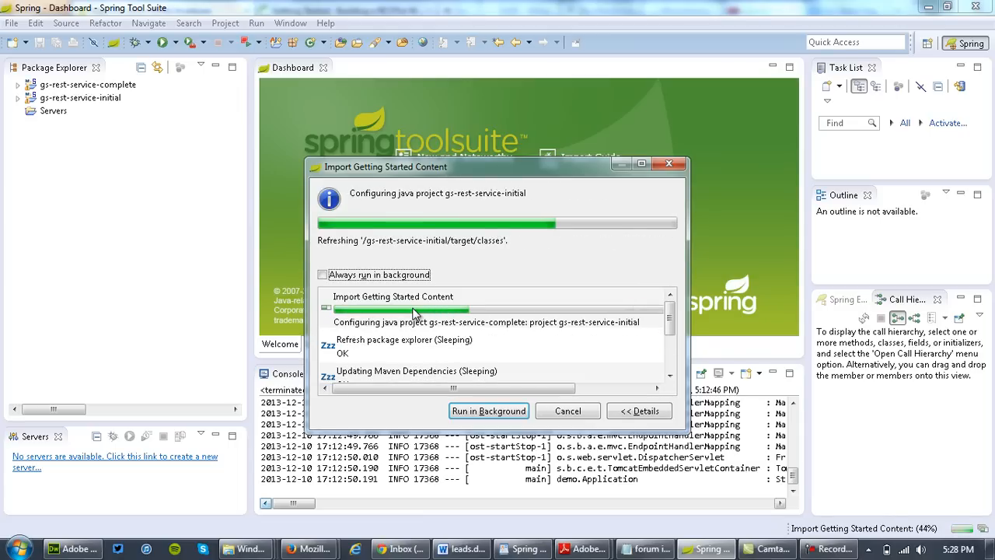
click(488, 410)
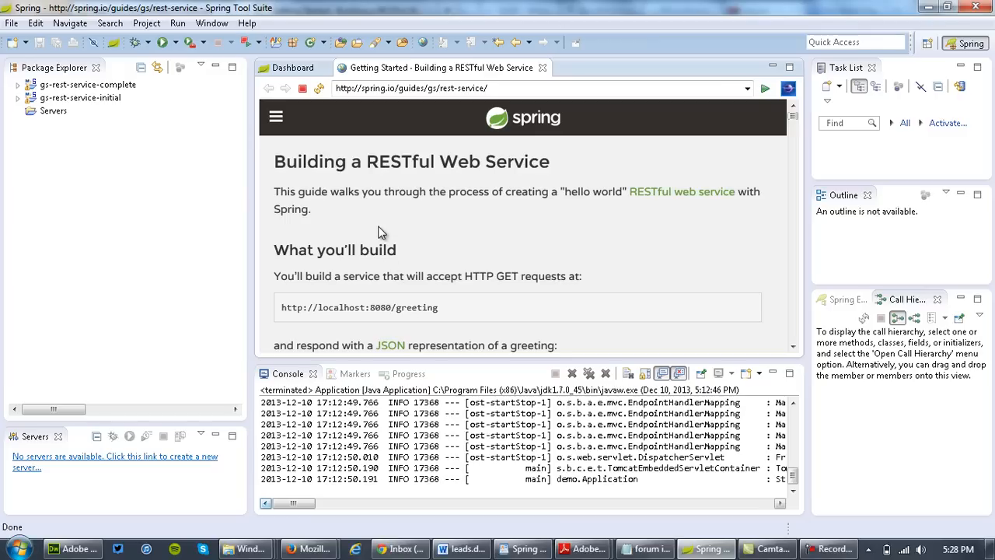
mouse_move(789, 185)
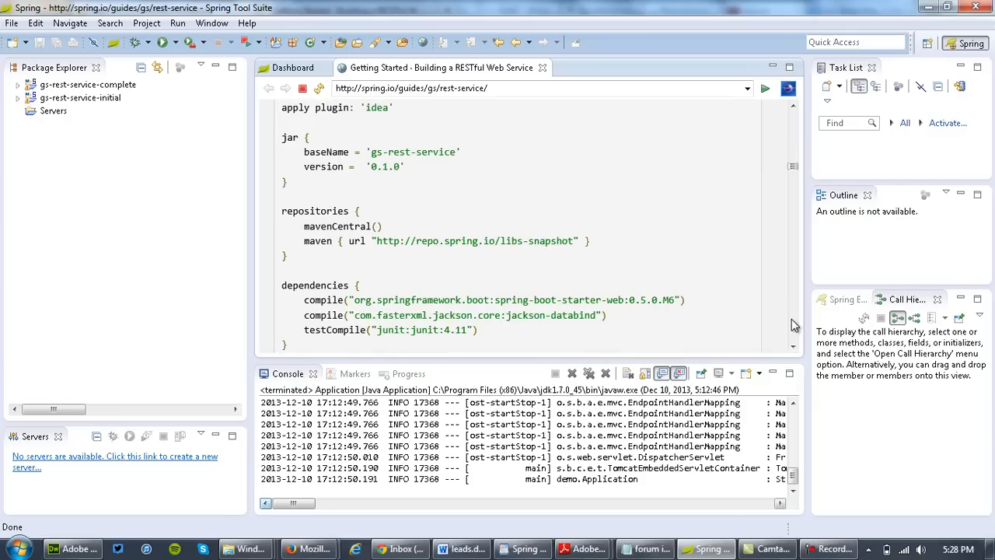
Scroll the guide to the Greeting.java listing and expand gs-rest-service-initial toward its hello package
scroll(down, 3)
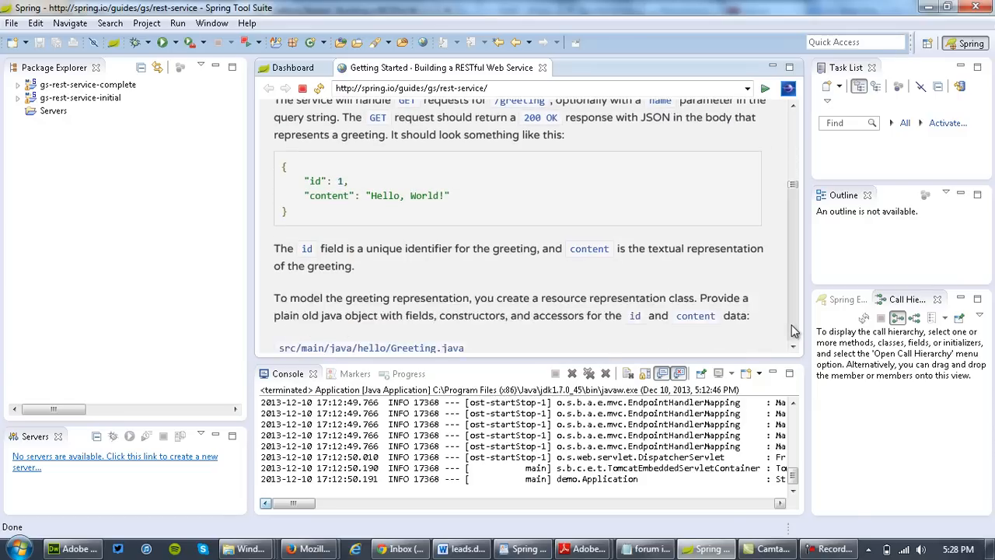
scroll(down, 3)
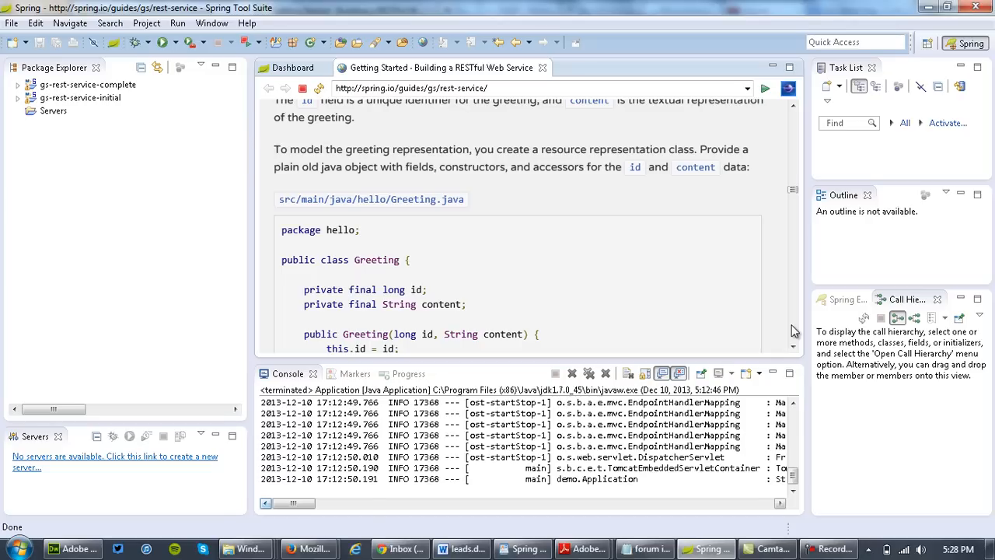
scroll(down, 3)
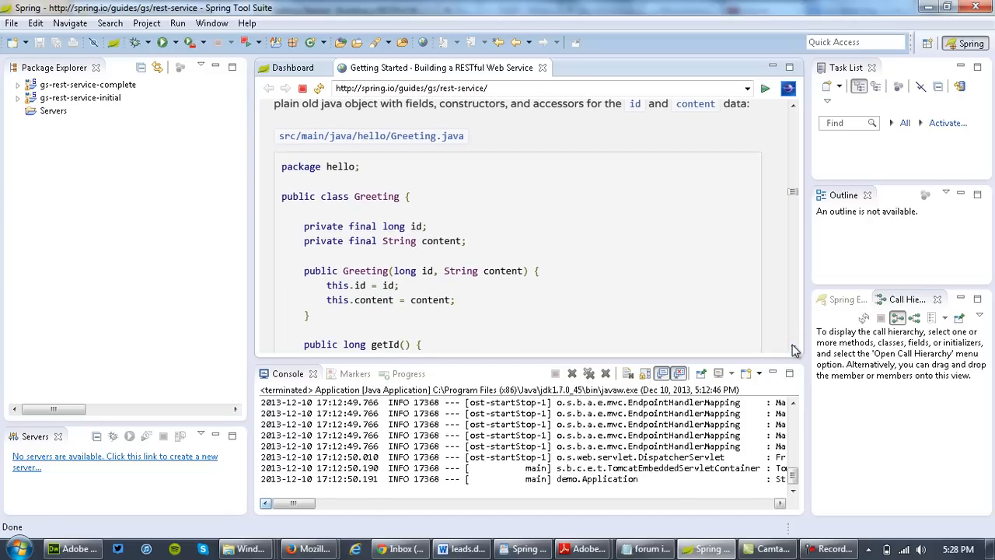
mouse_move(435, 221)
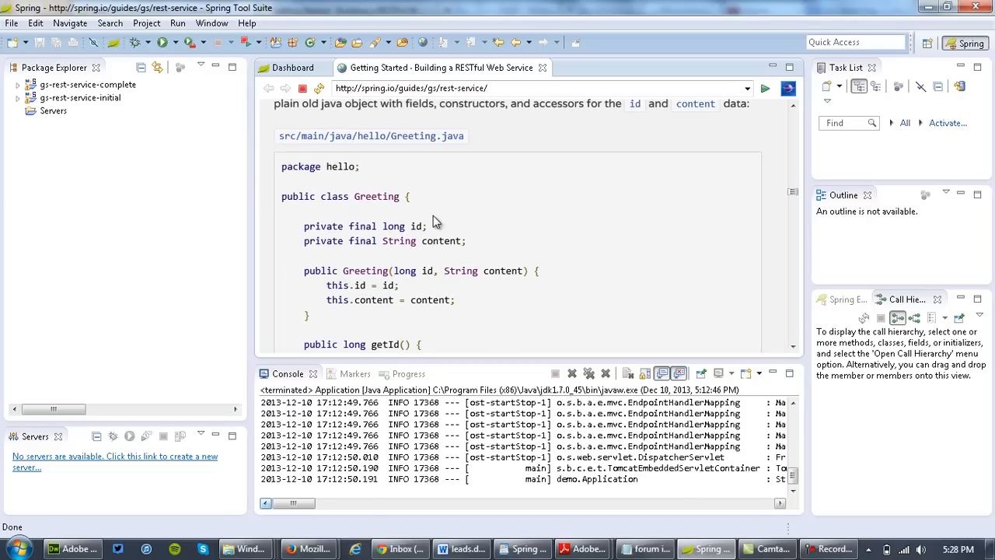
click(19, 98)
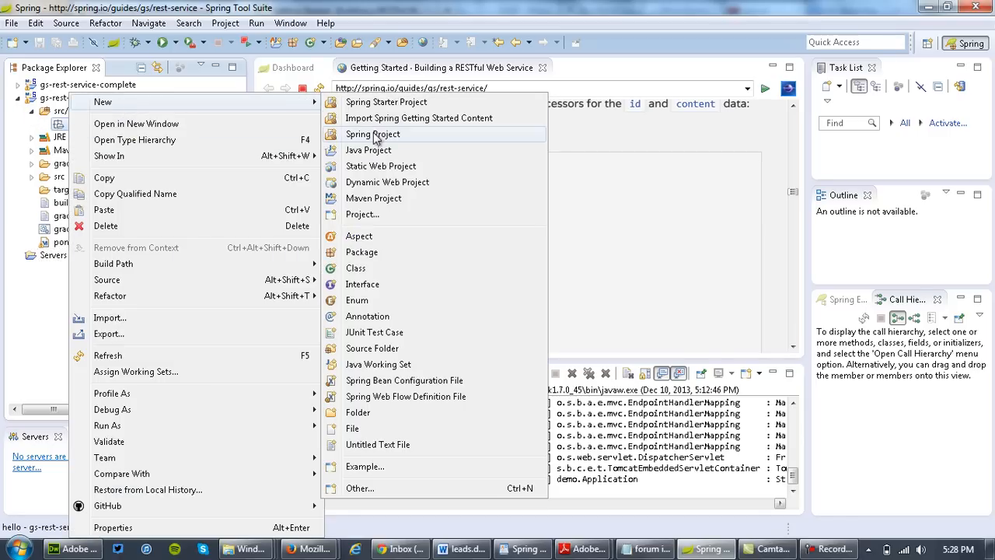
Create a new Java class named Greeting in the hello package
click(356, 268)
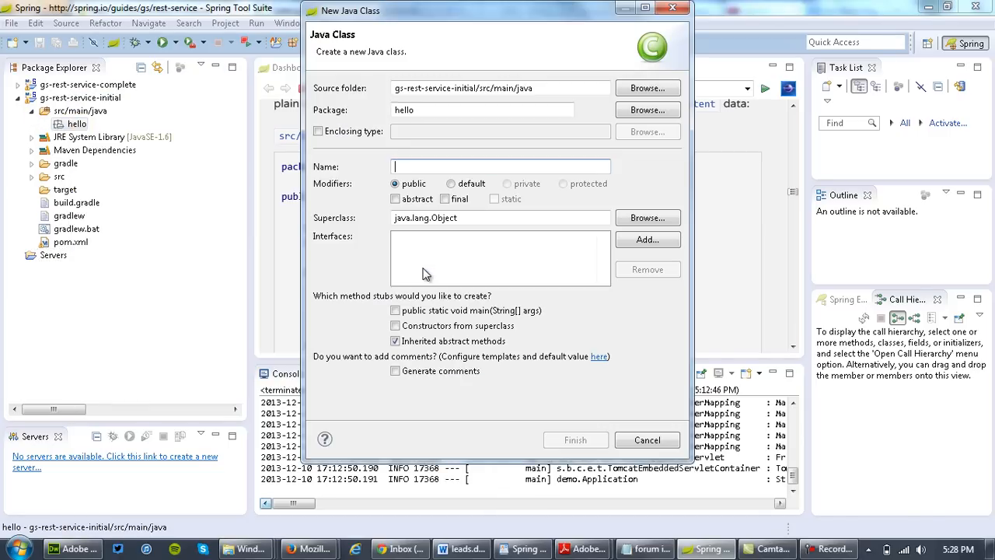
text(Grettin)
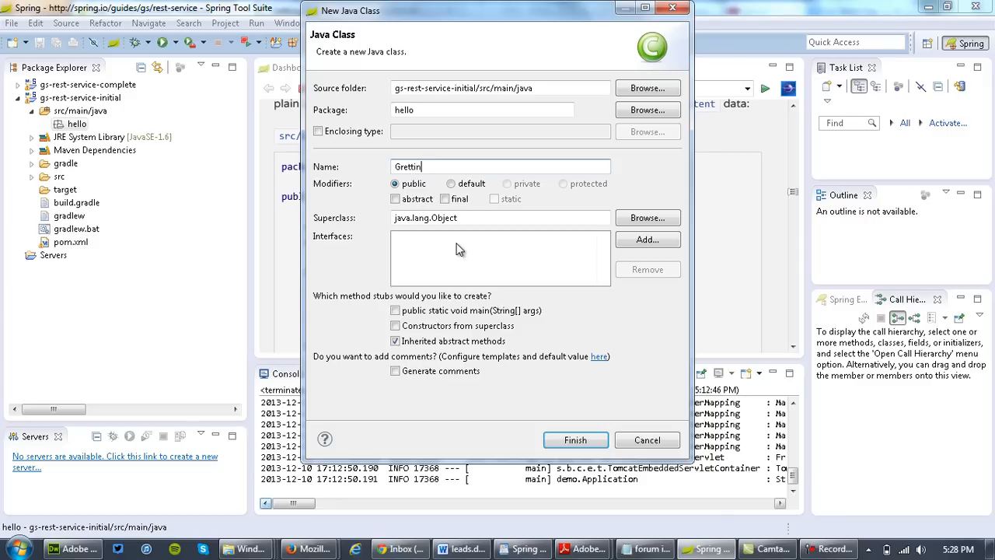
text(Greeting)
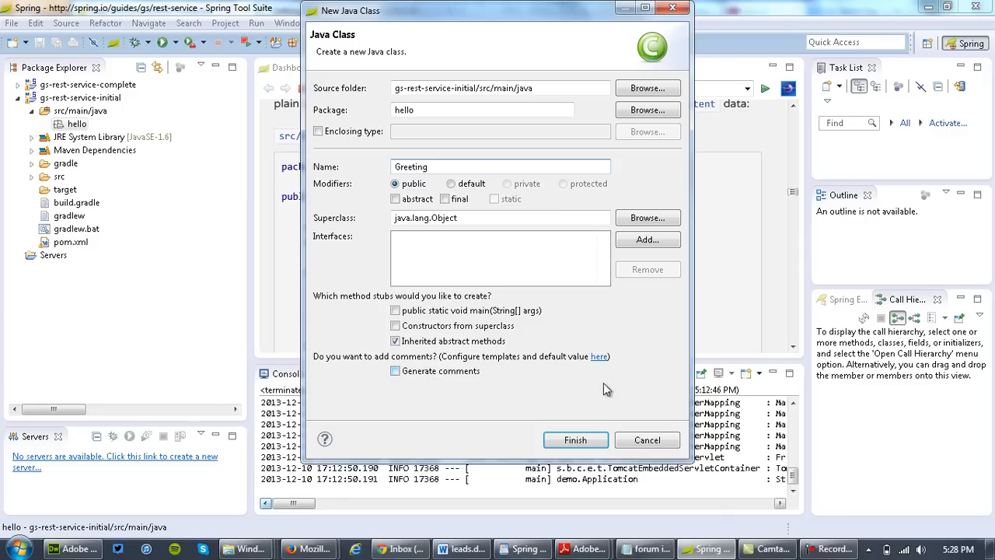
click(575, 440)
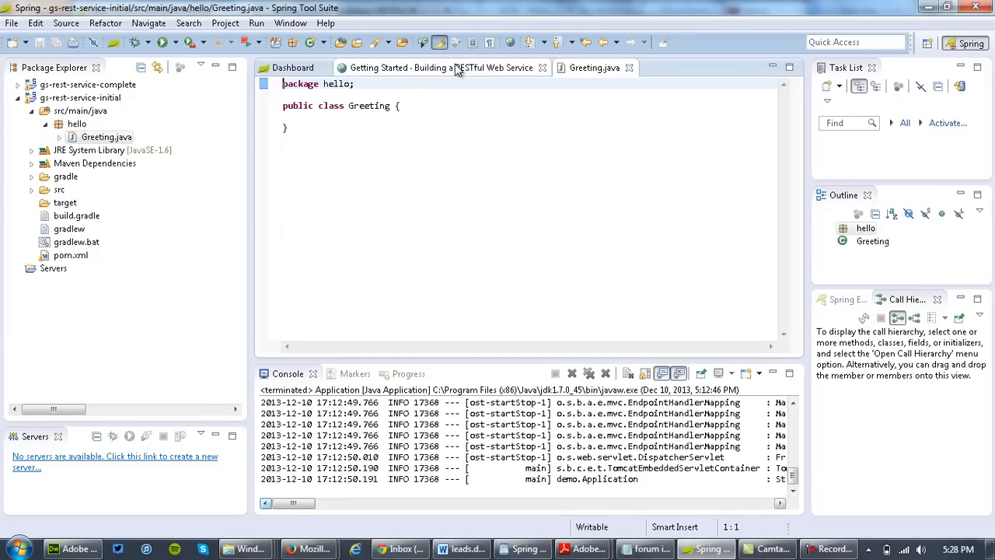
Fill Greeting.java with the guide's id and content fields, constructor and getters, and save it
click(443, 68)
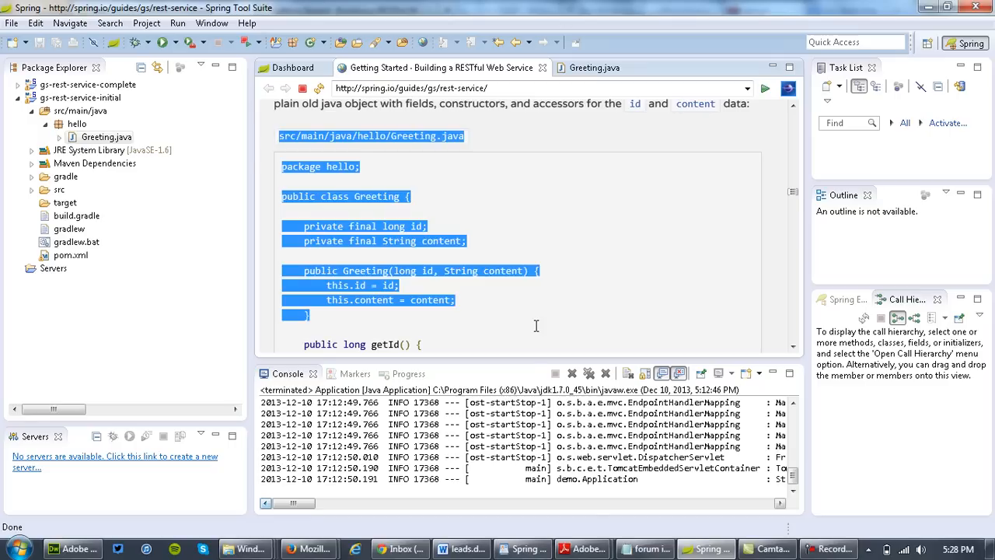
scroll(down, 3)
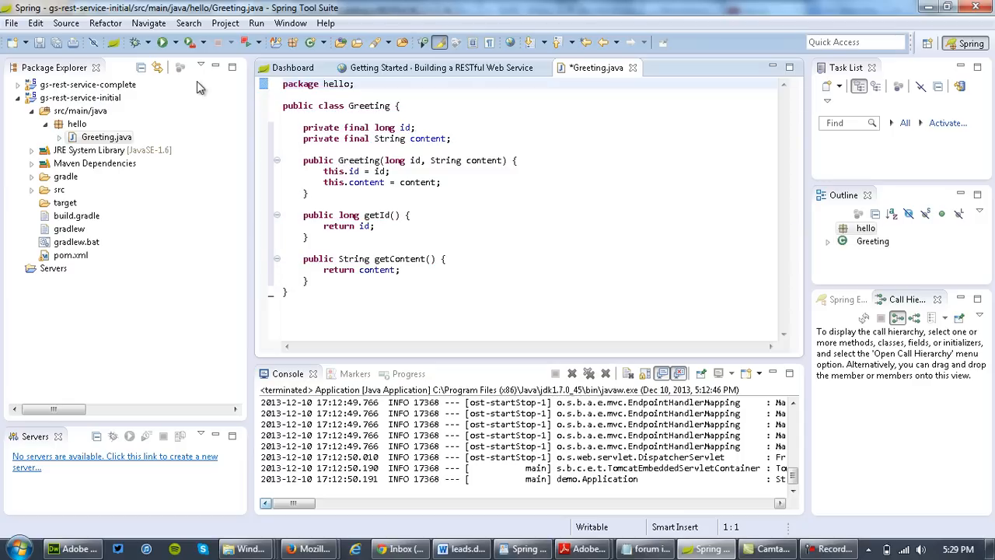
click(11, 23)
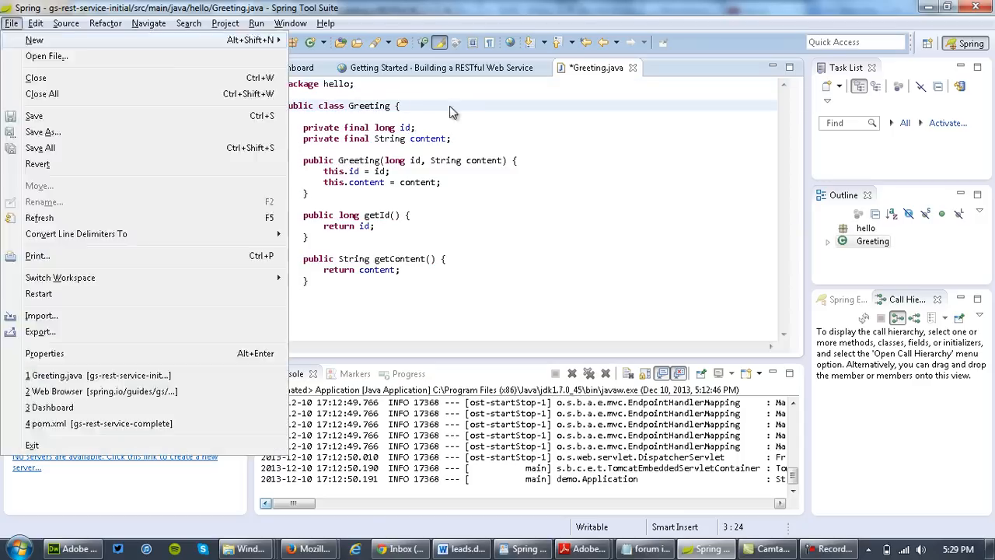
click(34, 115)
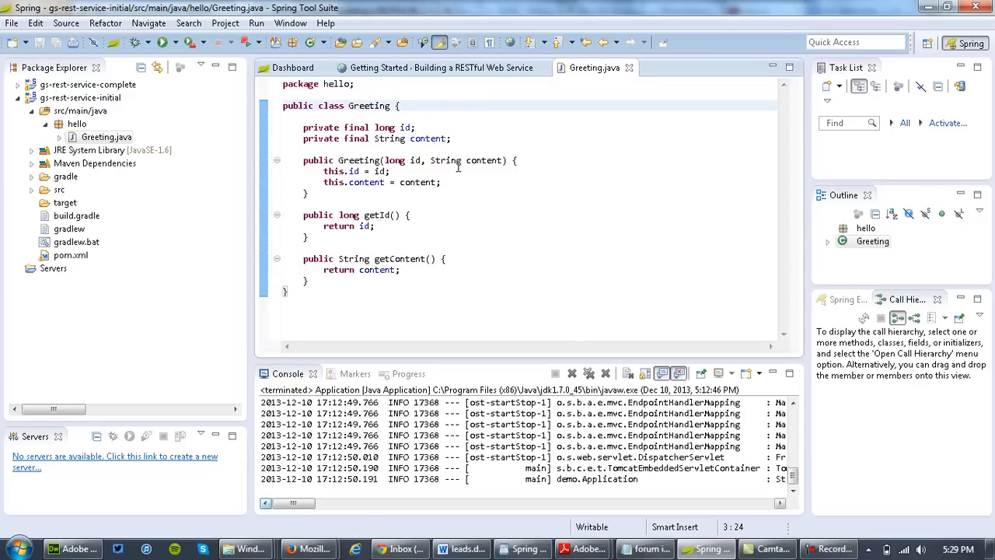
drag(303, 128, 451, 139)
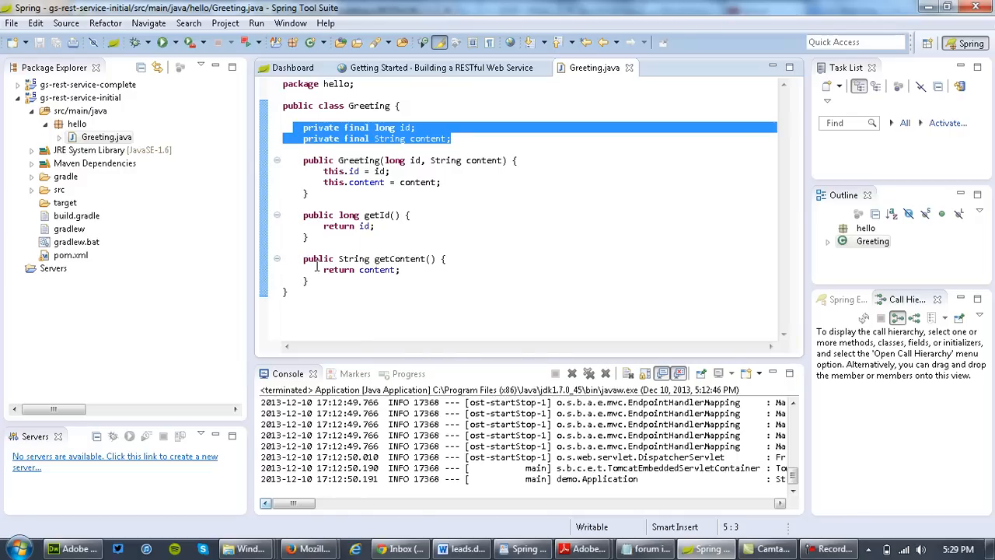
click(443, 67)
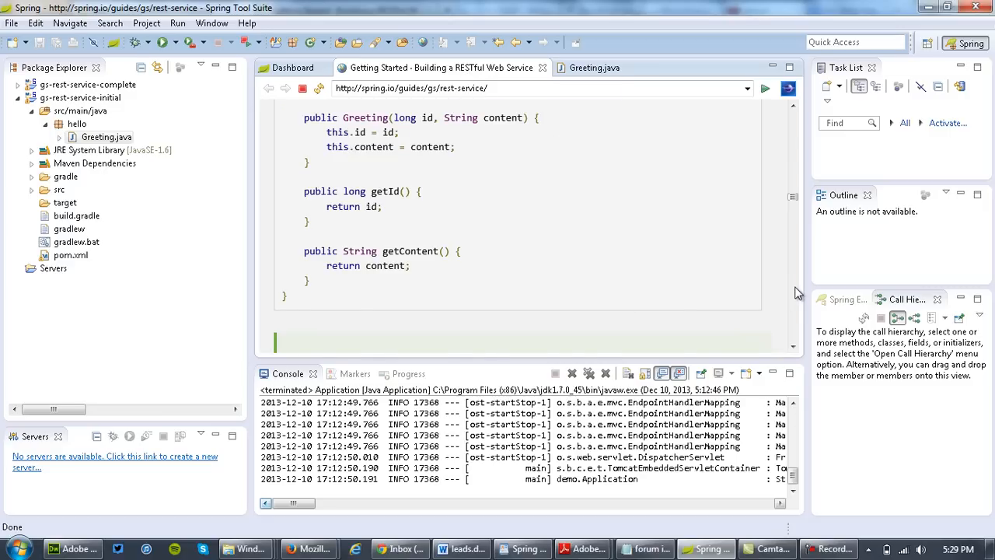
Create a new Java class named GreetingController in the hello package
scroll(down, 3)
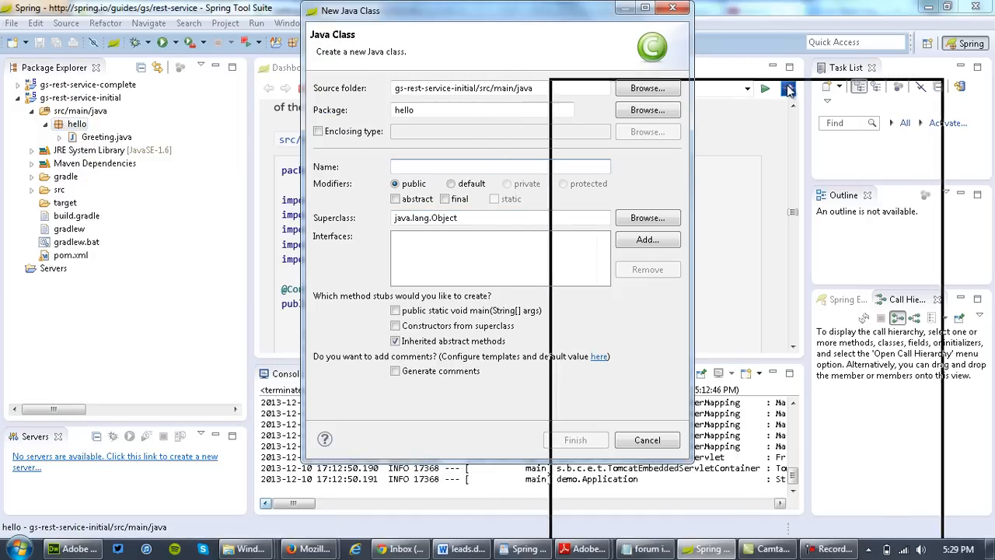
text(GreetingConto)
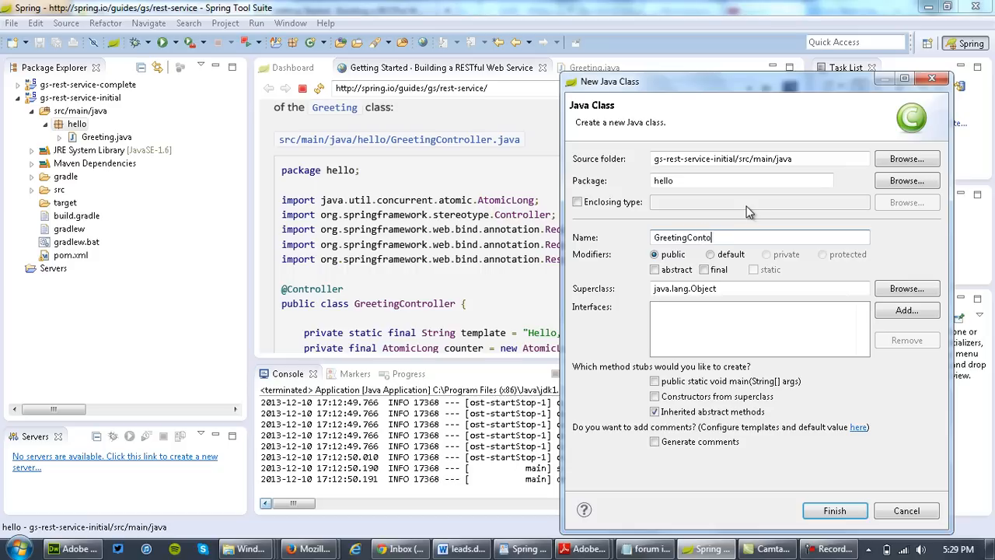
key(BackSpace)
text(roller)
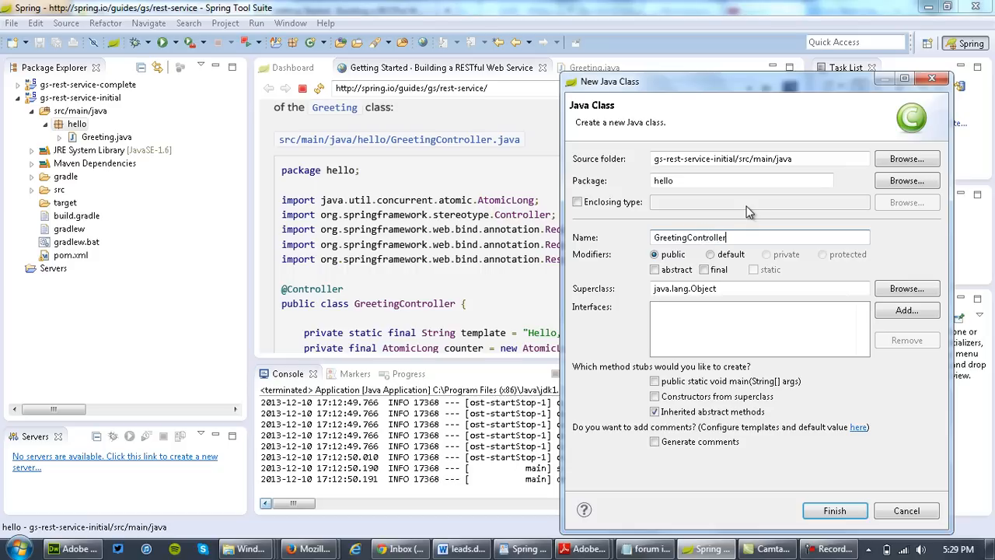
text(.java)
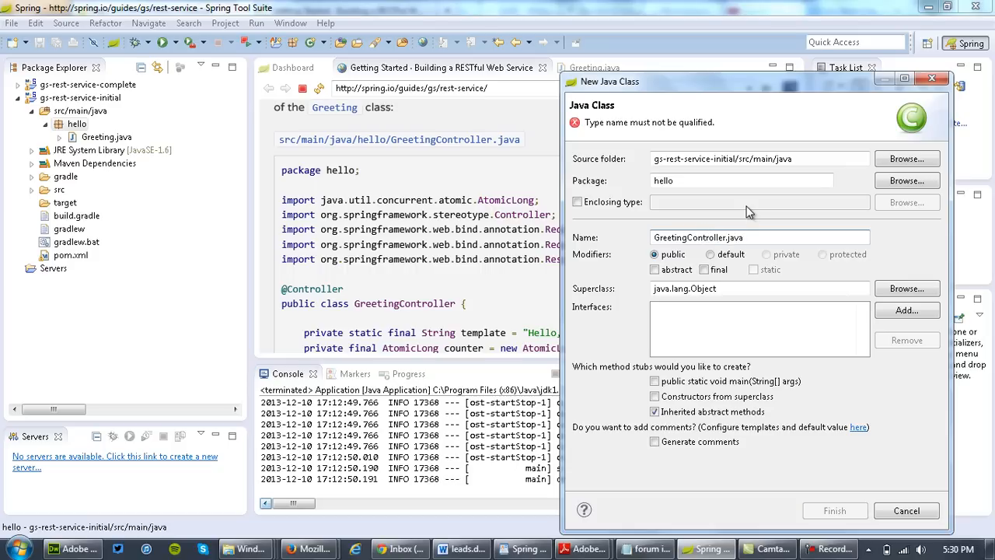
mouse_move(759, 323)
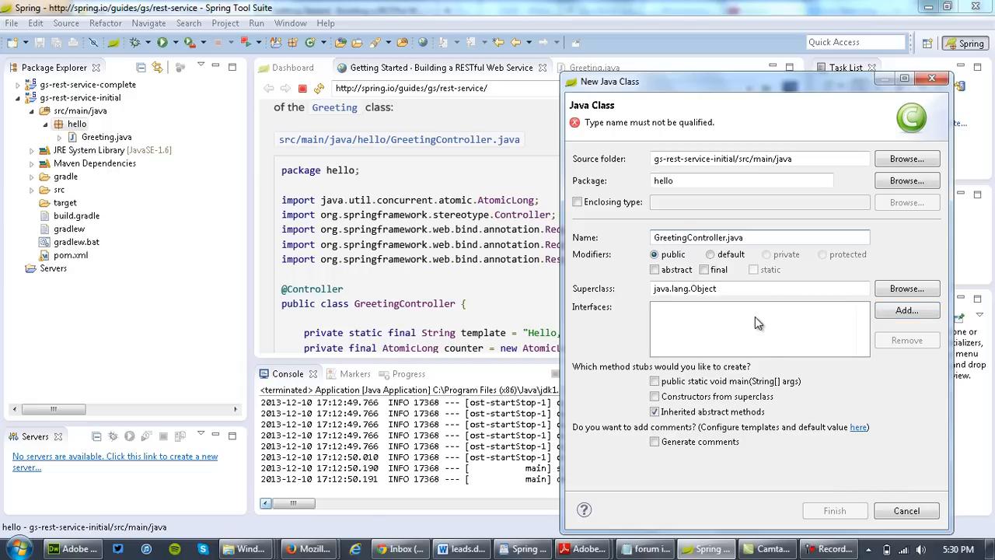
click(758, 237)
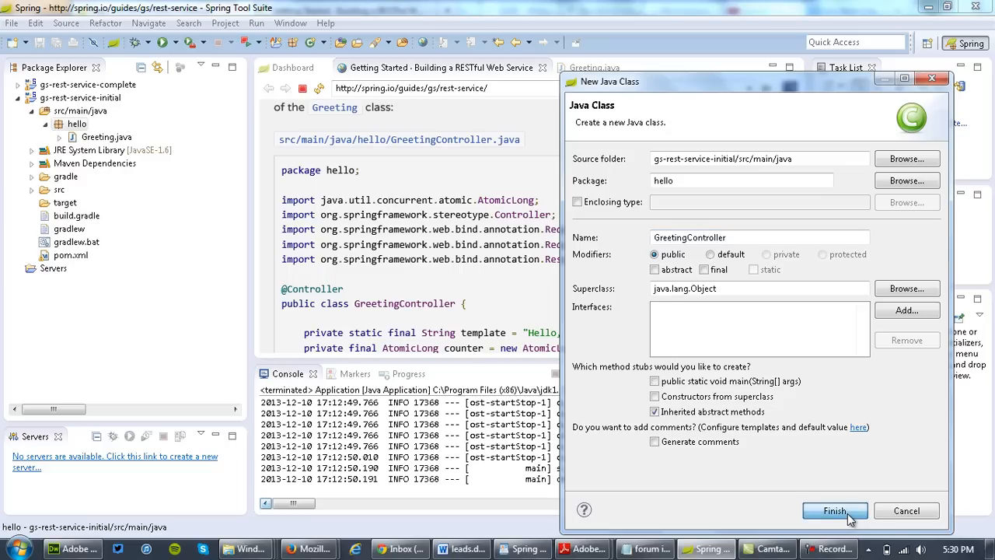
click(835, 510)
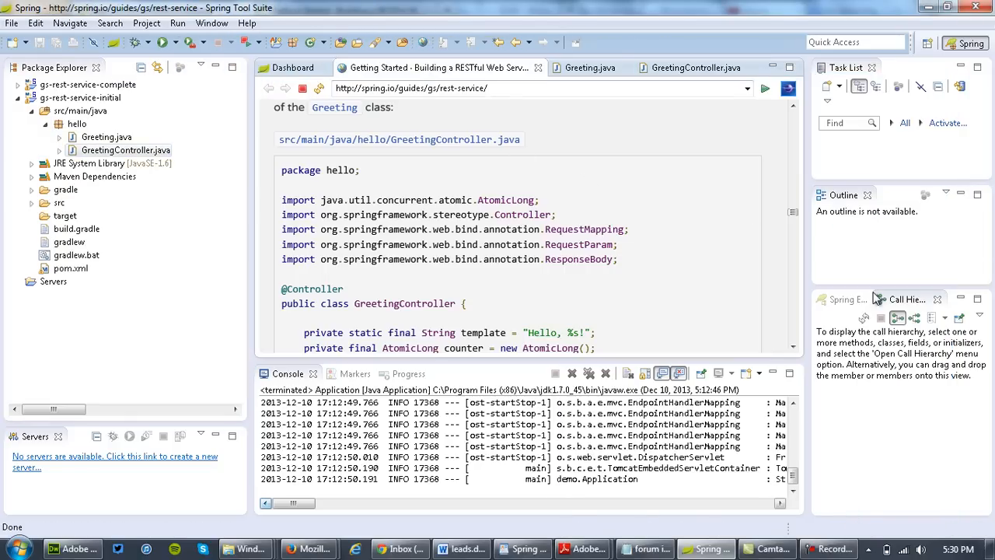
Scroll the guide to the GreetingController.java listing and select its code
scroll(down, 3)
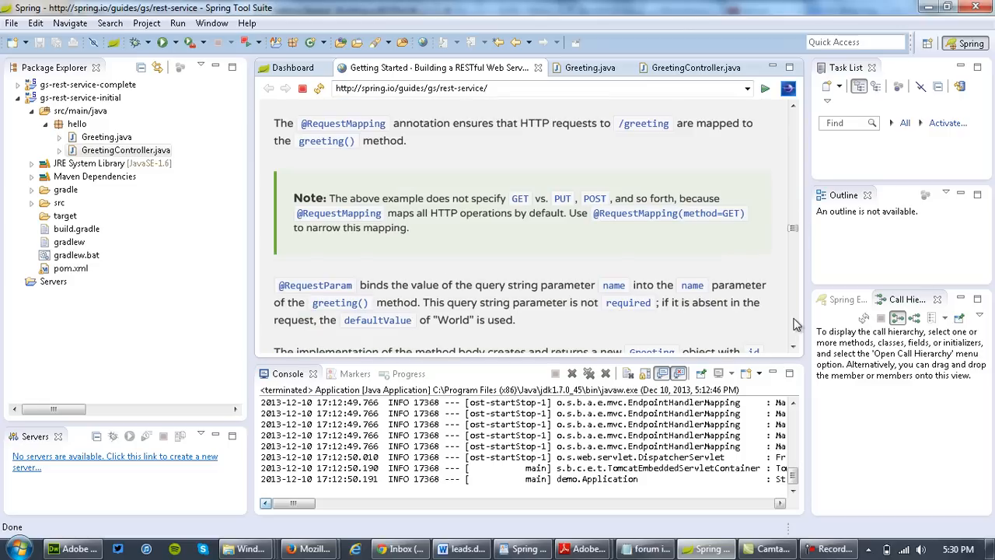
mouse_move(296, 136)
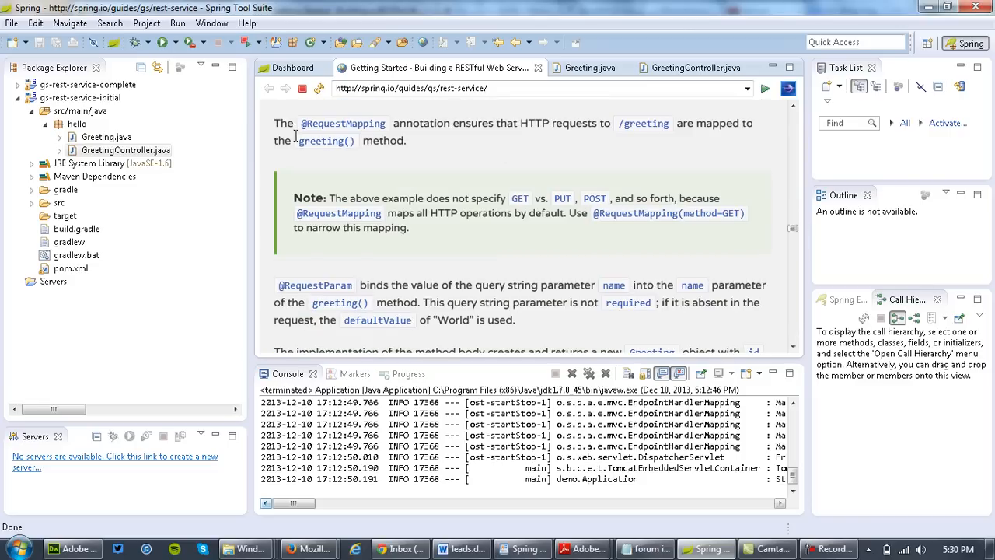
mouse_move(614, 121)
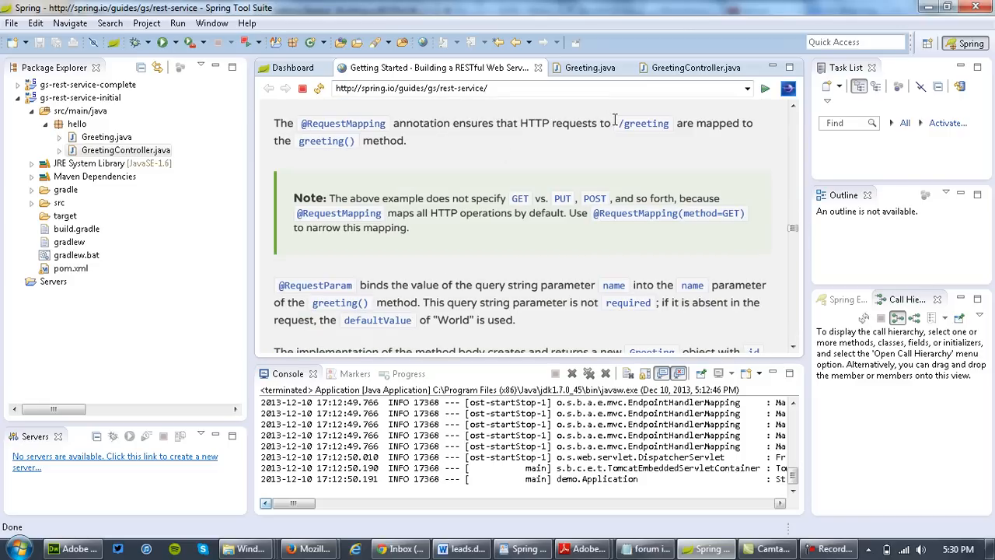
mouse_move(627, 144)
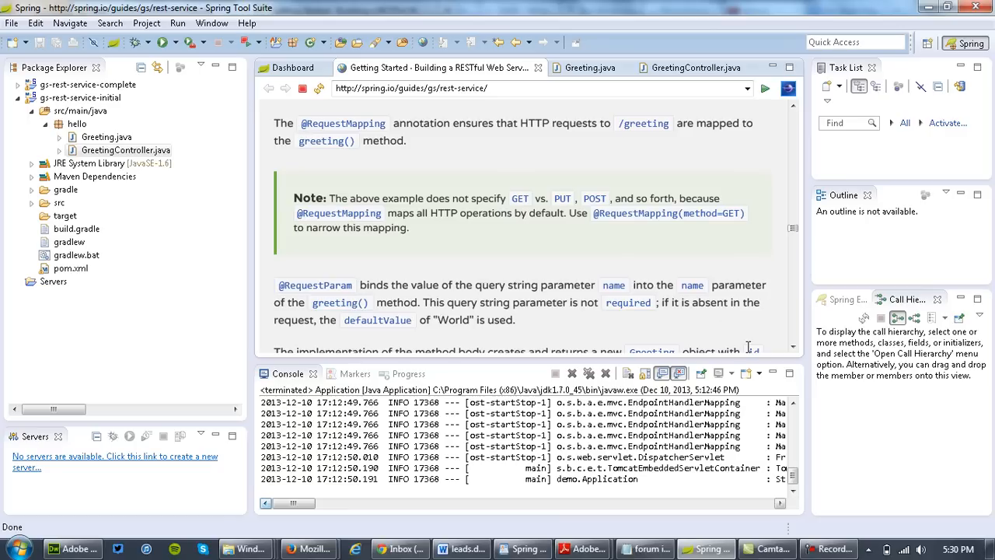
mouse_move(791, 350)
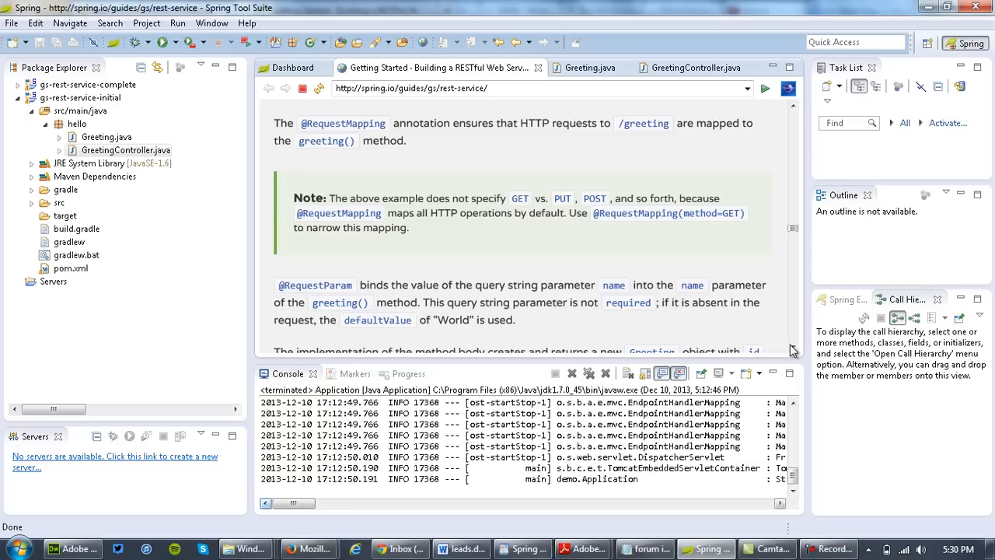
scroll(down, 3)
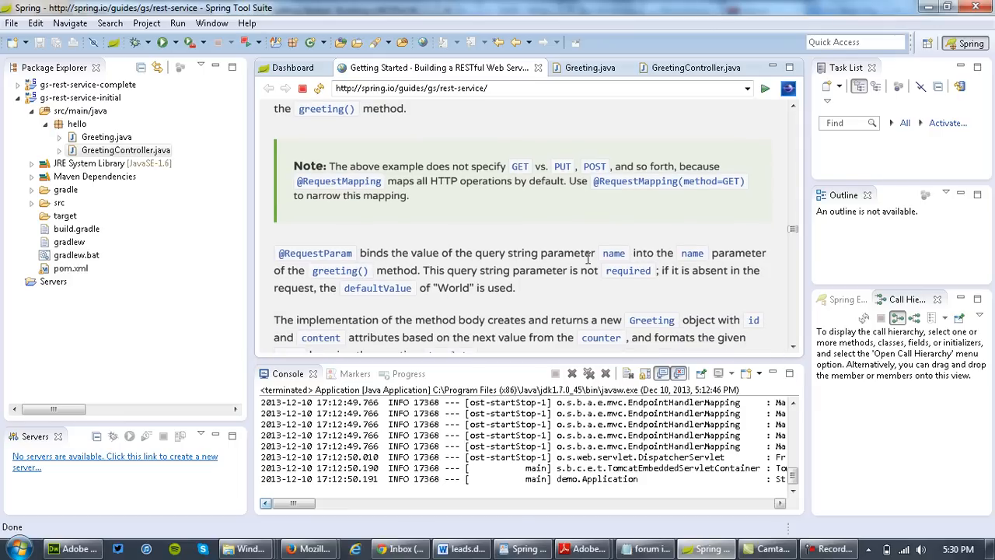
mouse_move(795, 351)
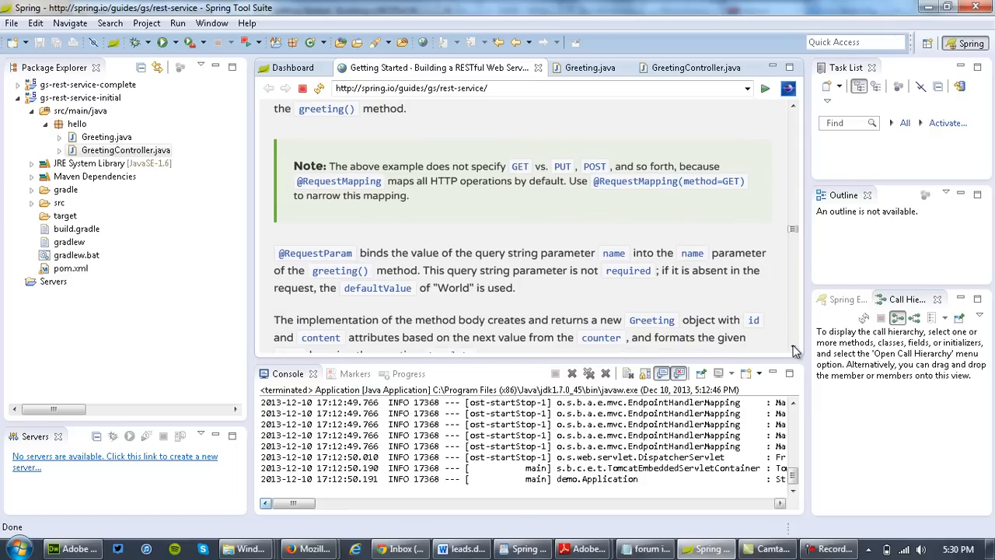
scroll(down, 3)
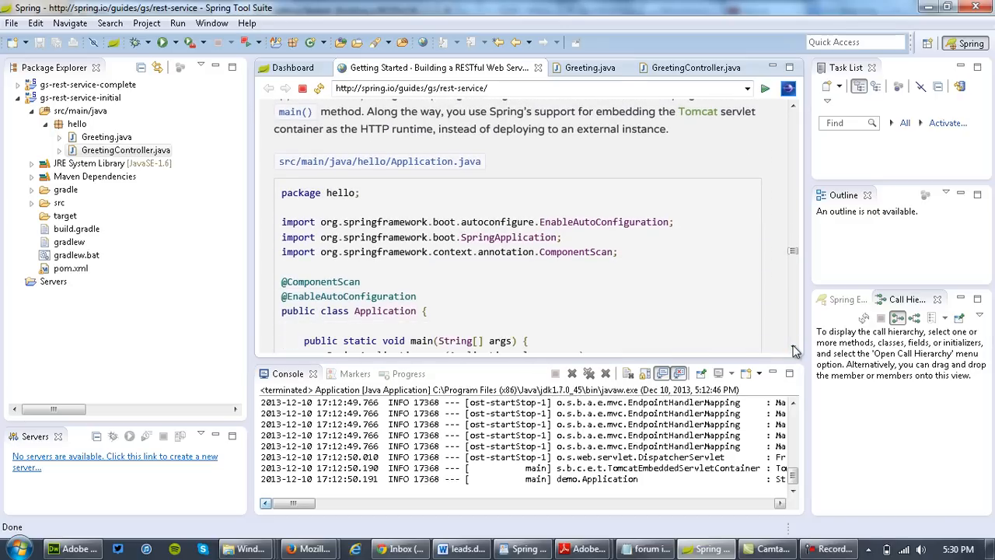
scroll(down, 3)
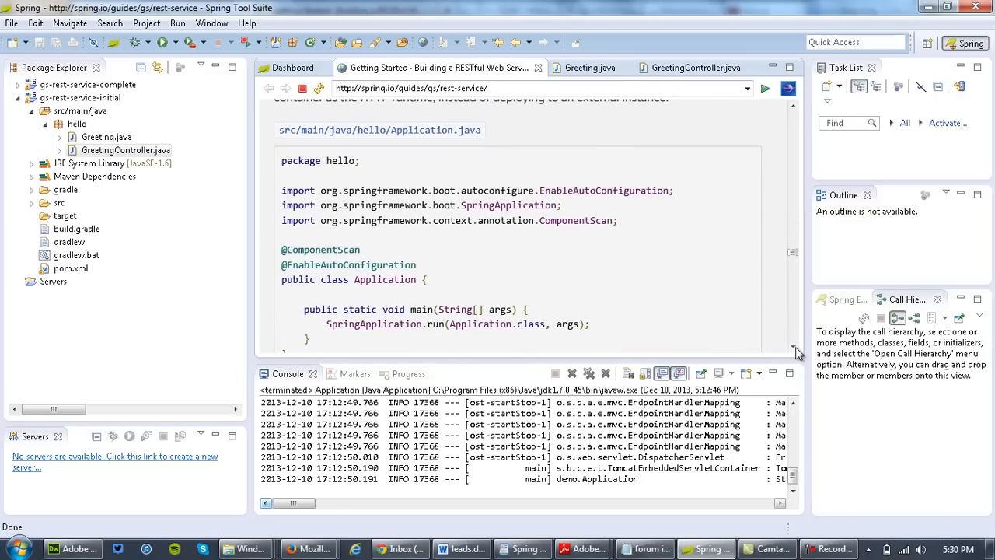
click(694, 68)
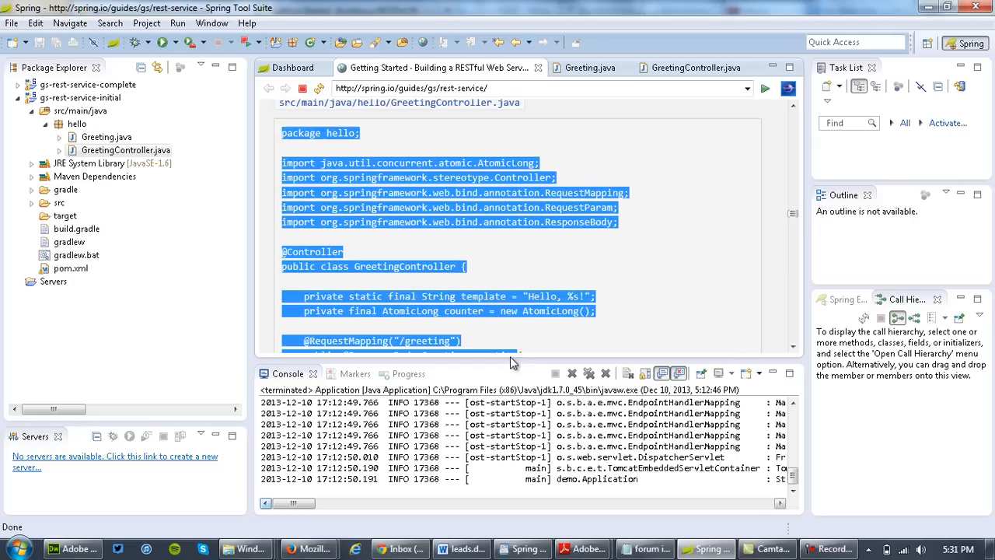
scroll(down, 3)
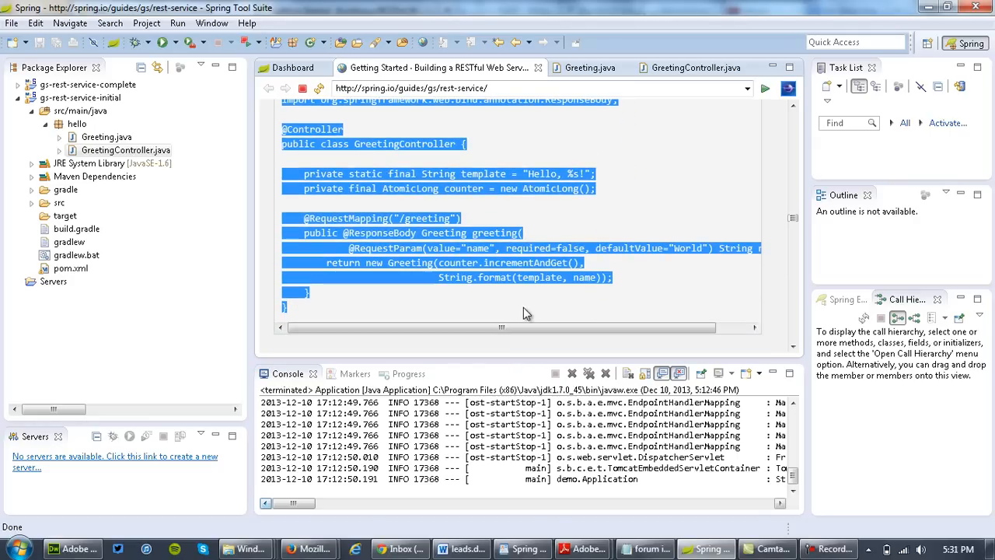
mouse_move(696, 68)
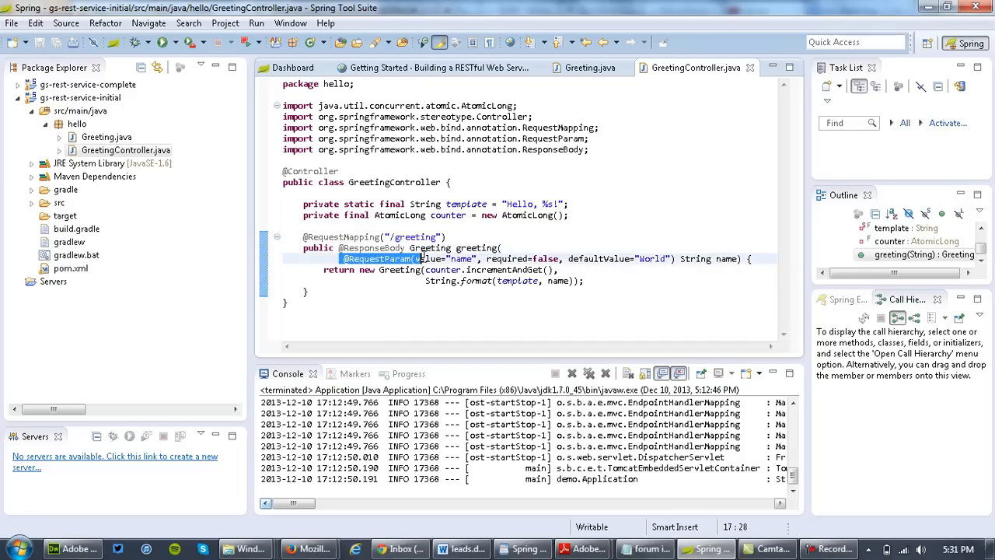
click(751, 258)
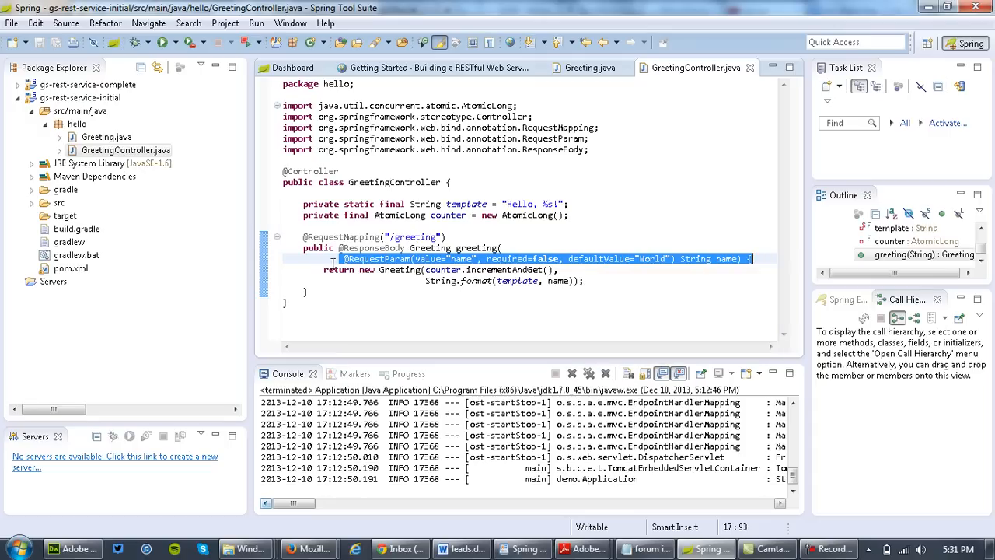
click(342, 280)
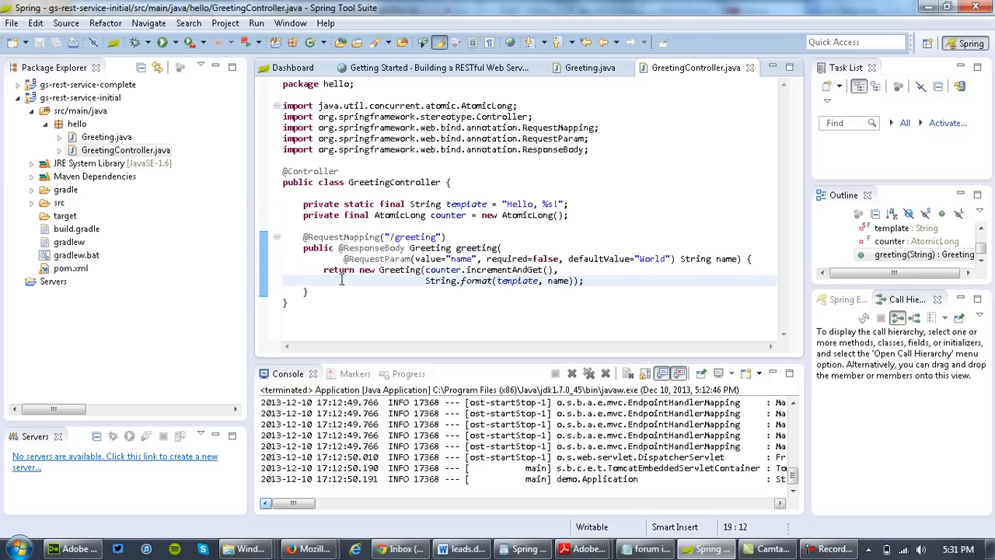
mouse_move(360, 280)
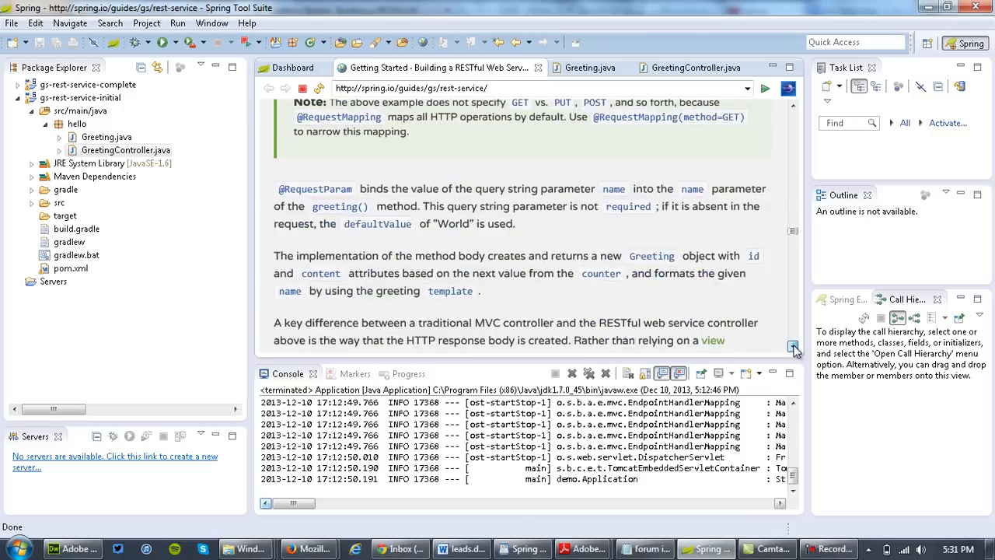
Scroll to the Application.java listing and select the hello package for the next class
scroll(down, 3)
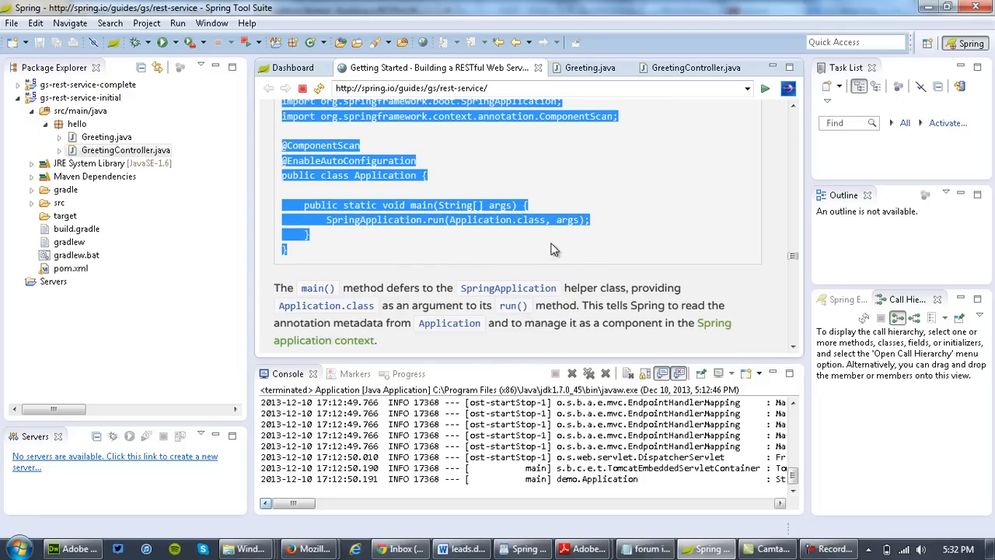
click(76, 124)
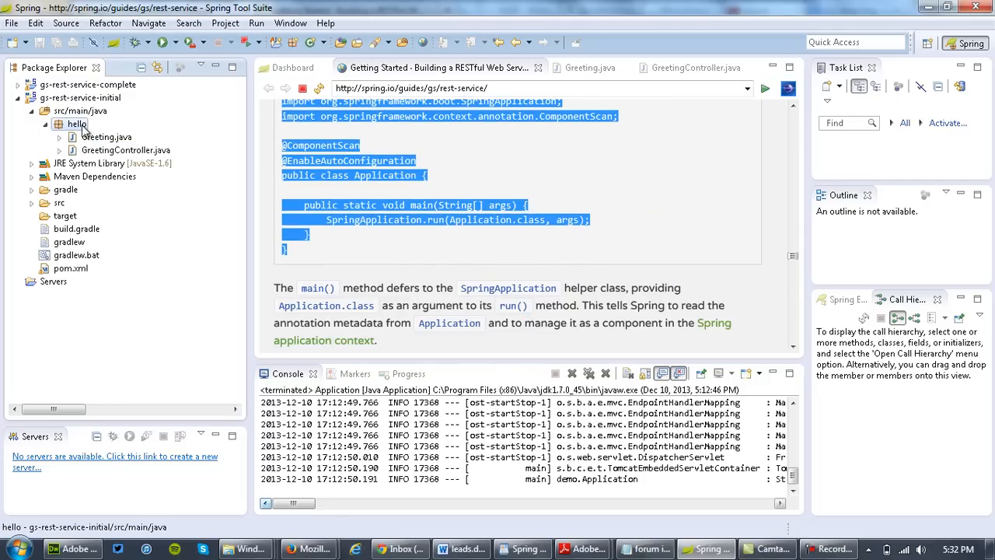
Create a new Java class named Application in the hello package
right_click(77, 124)
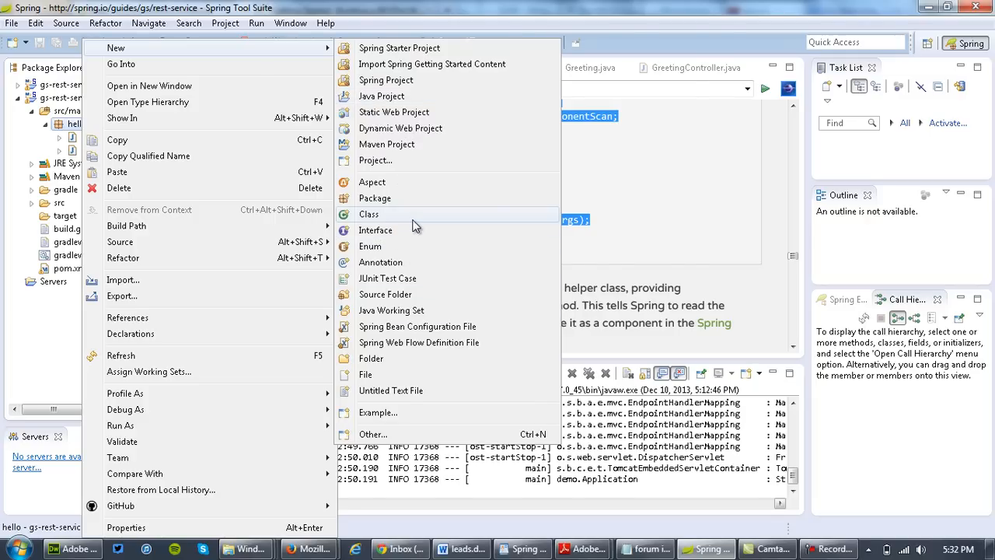
click(368, 214)
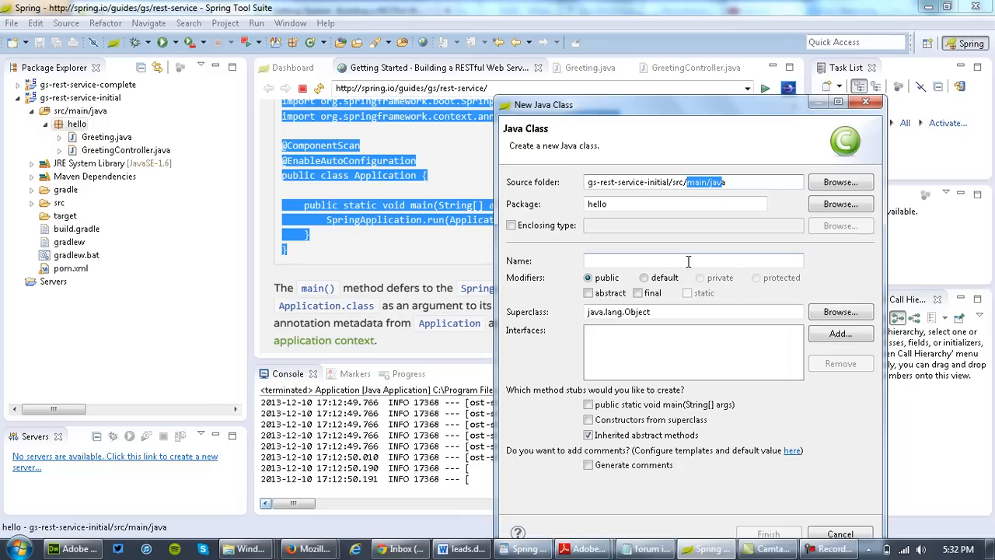
text(App)
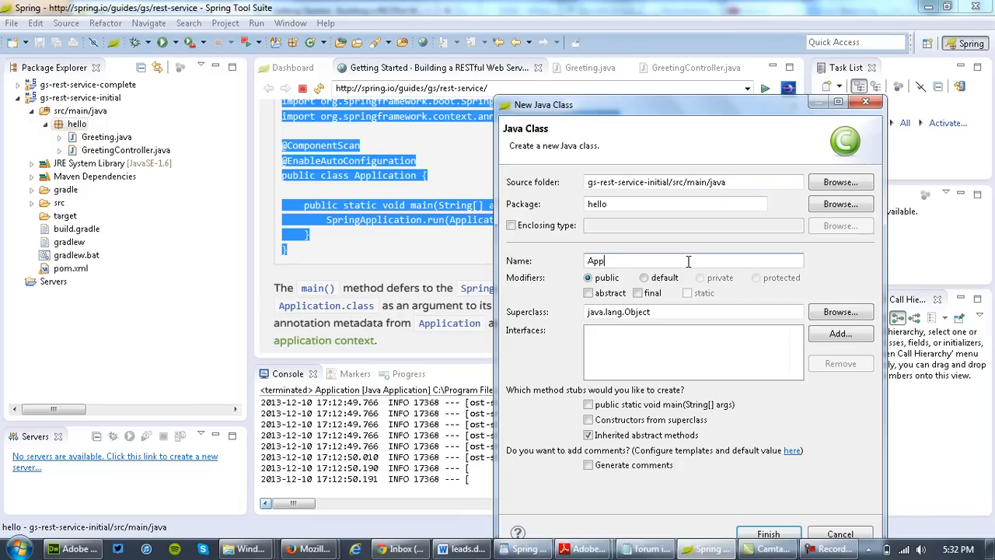
click(769, 533)
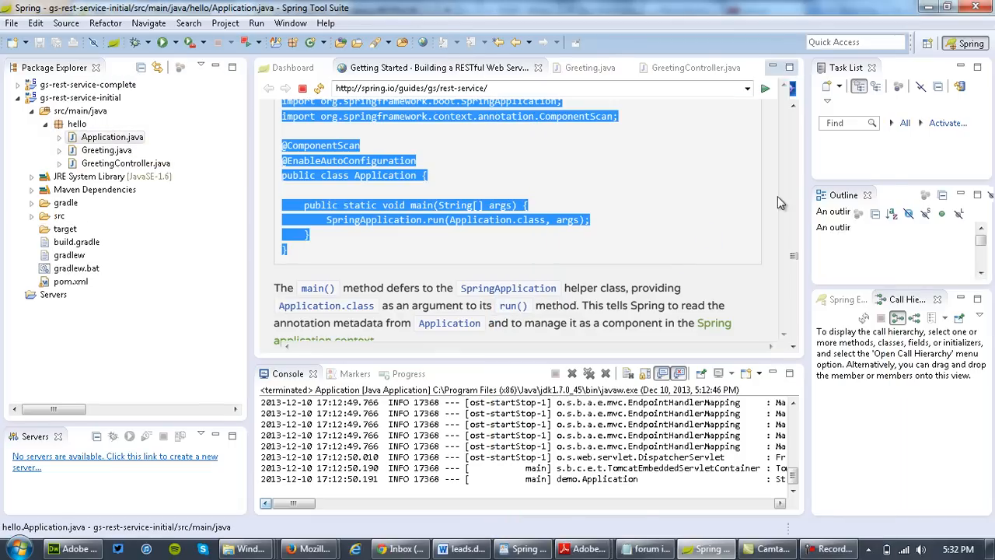
click(707, 67)
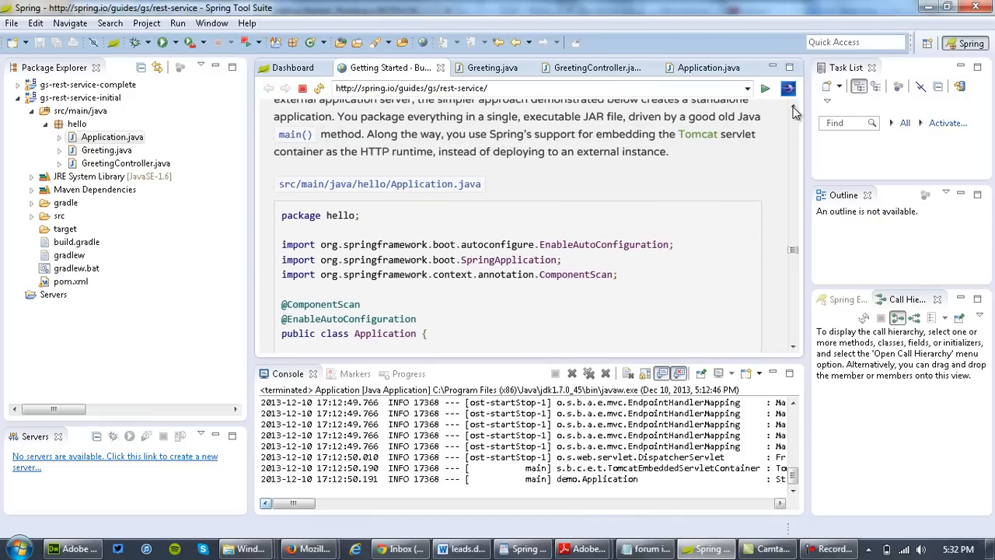
Paste the guide's annotated Application code with SpringApplication.run main into Application.java and save it
click(708, 68)
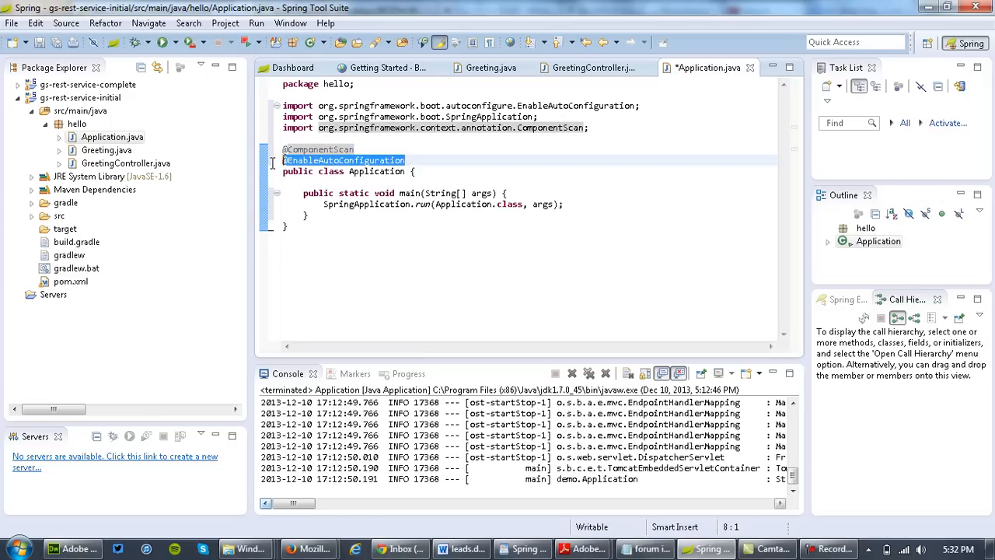
click(371, 148)
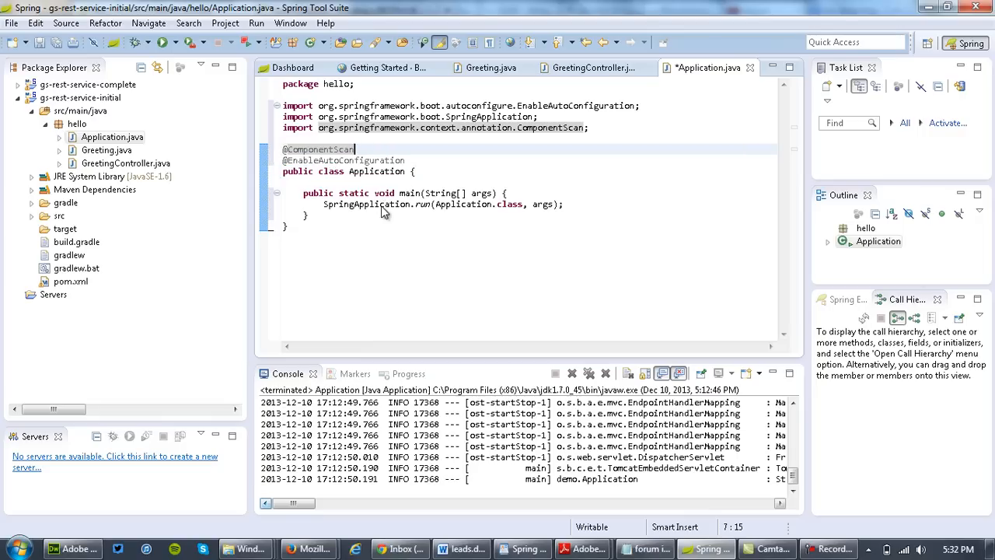
key(ctrl+s)
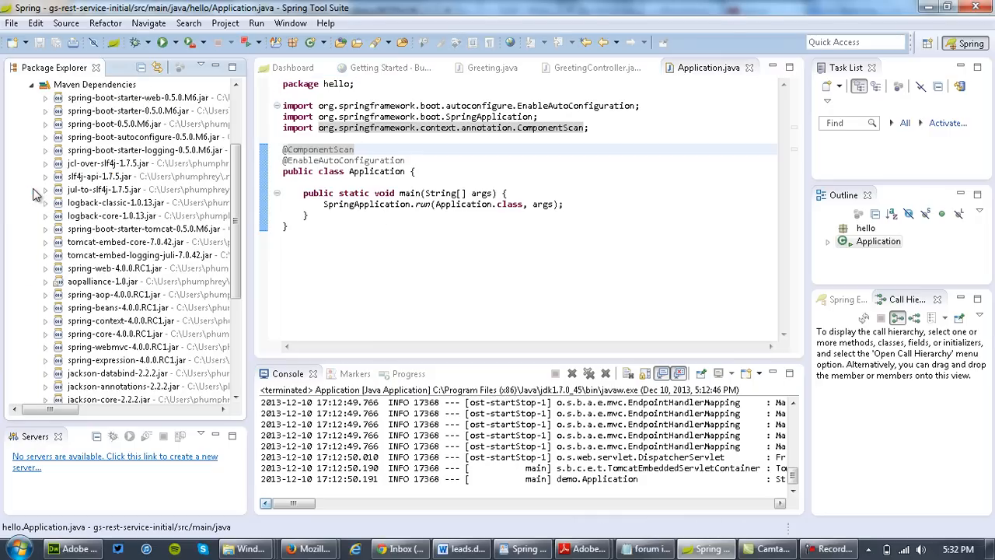
Collapse the Maven Dependencies list and select the gs-rest-service-initial project
scroll(down, 3)
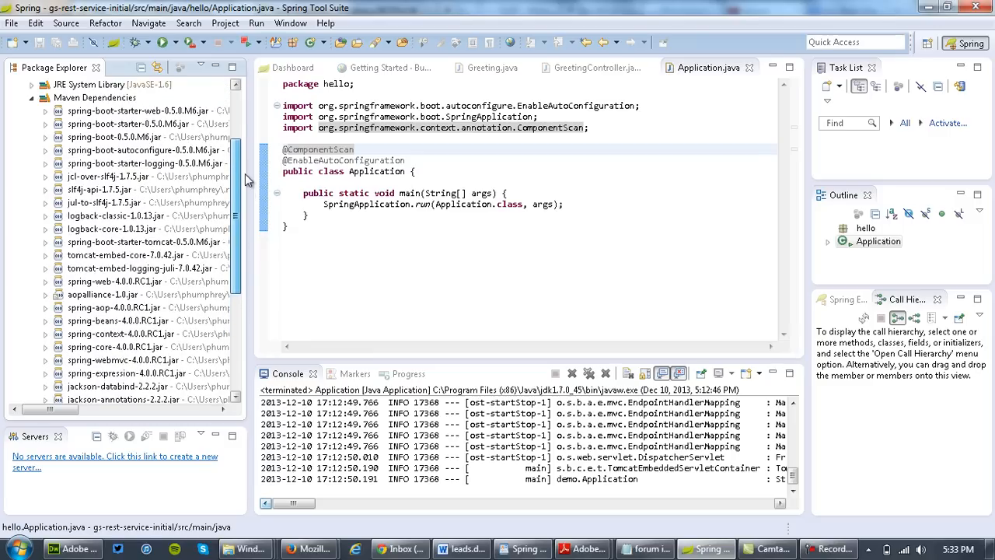
click(31, 84)
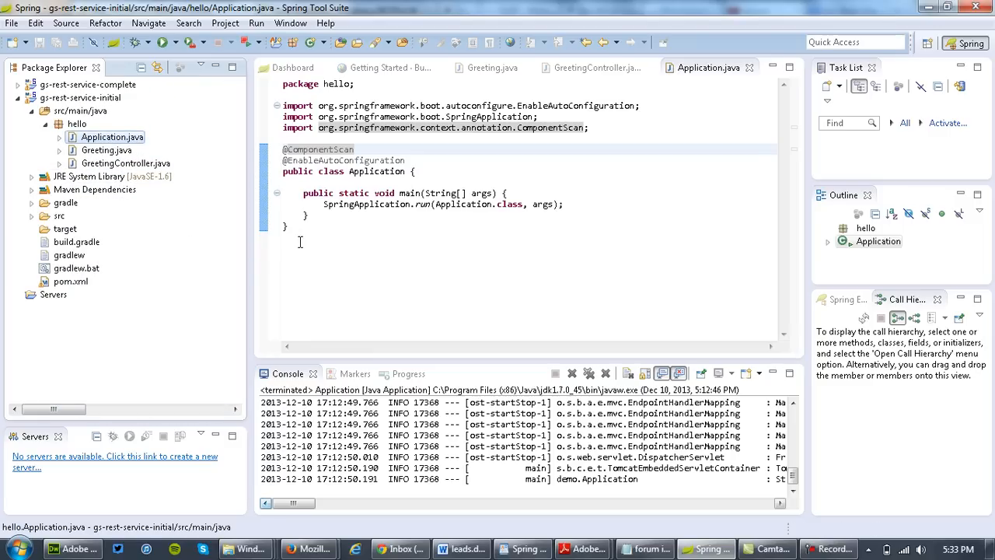
click(81, 97)
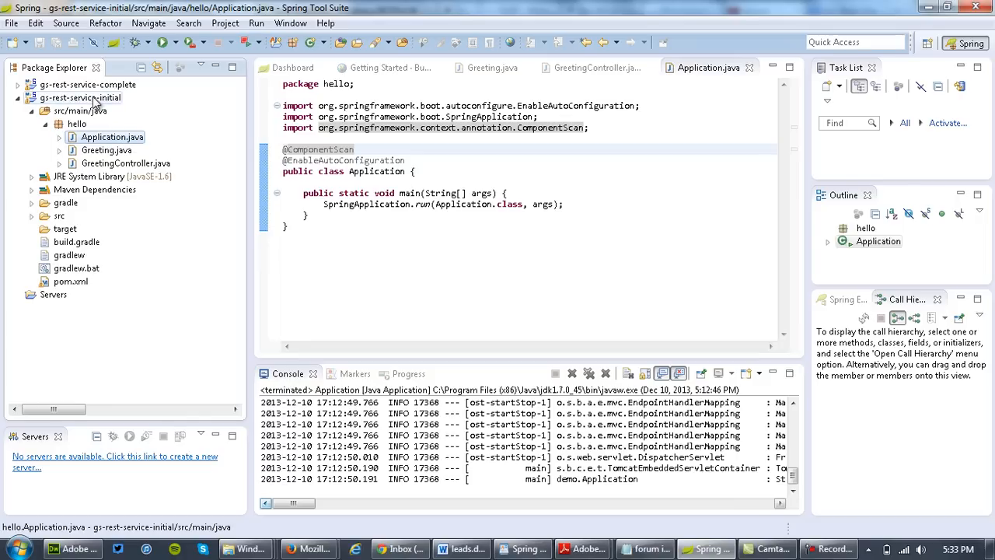
Run the project as a Java Application, choosing Application - hello as the main class
right_click(80, 97)
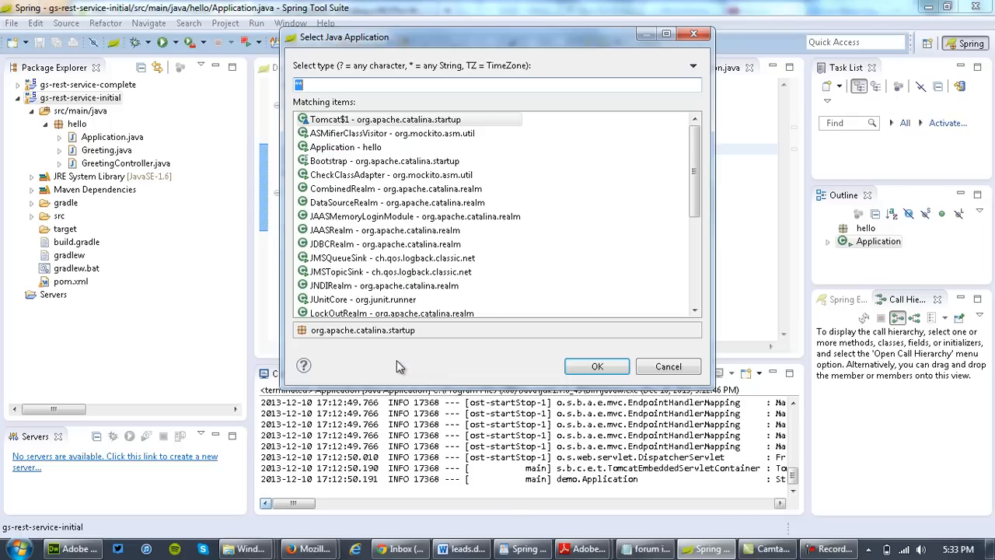
click(345, 147)
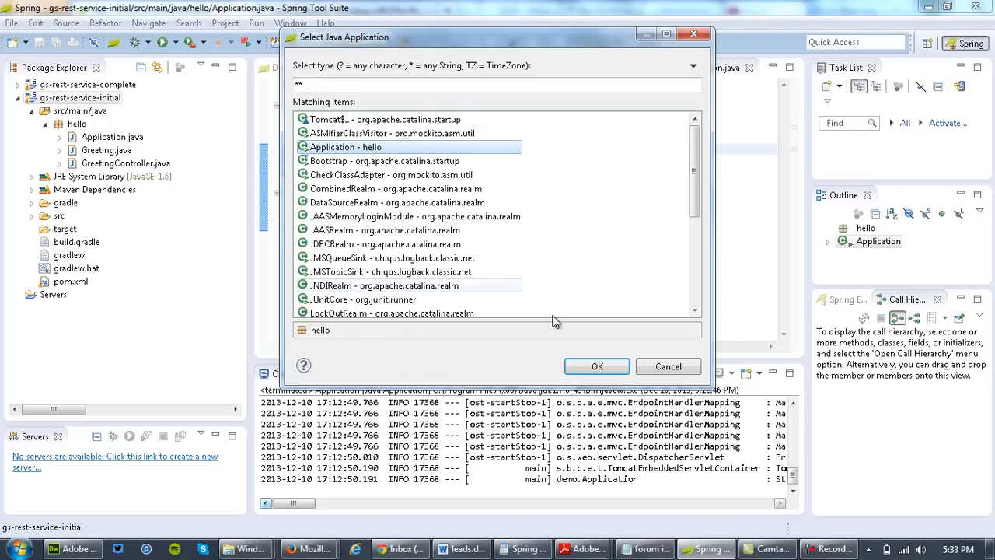
click(598, 367)
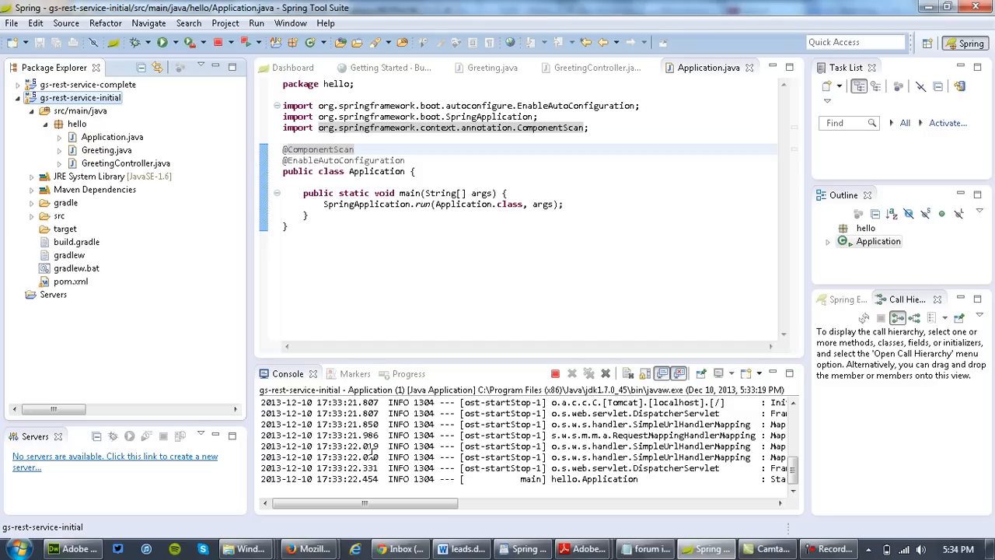
right_click(79, 97)
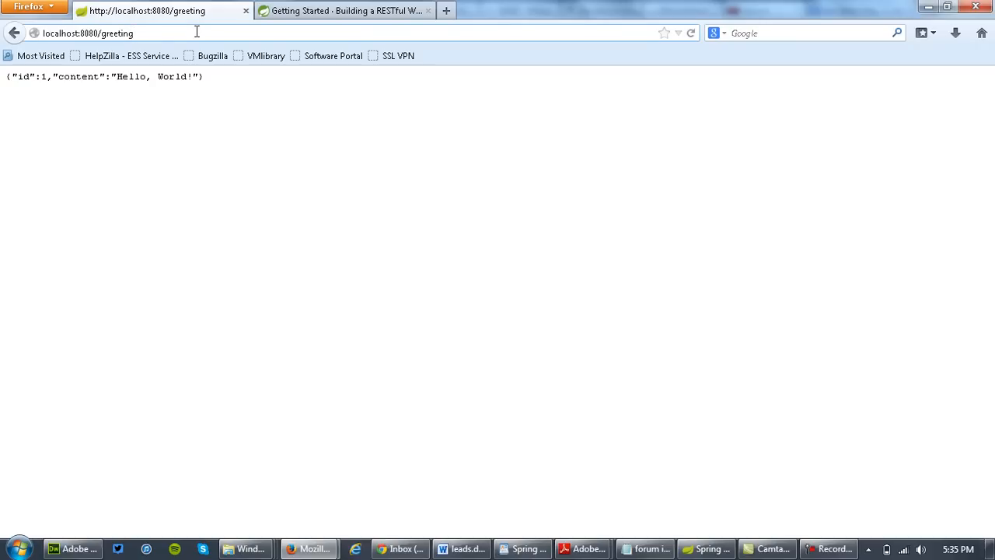
Request localhost:8080/greeting?name=Pieter to get the personalised 'Hello, Pieter!' greeting with id 2
text(?nam)
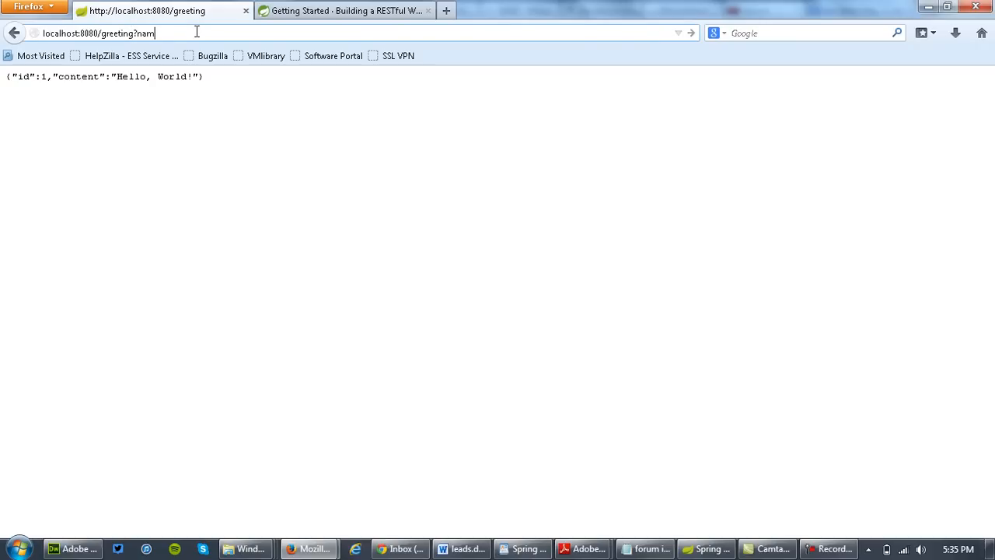
text(e=Pieter)
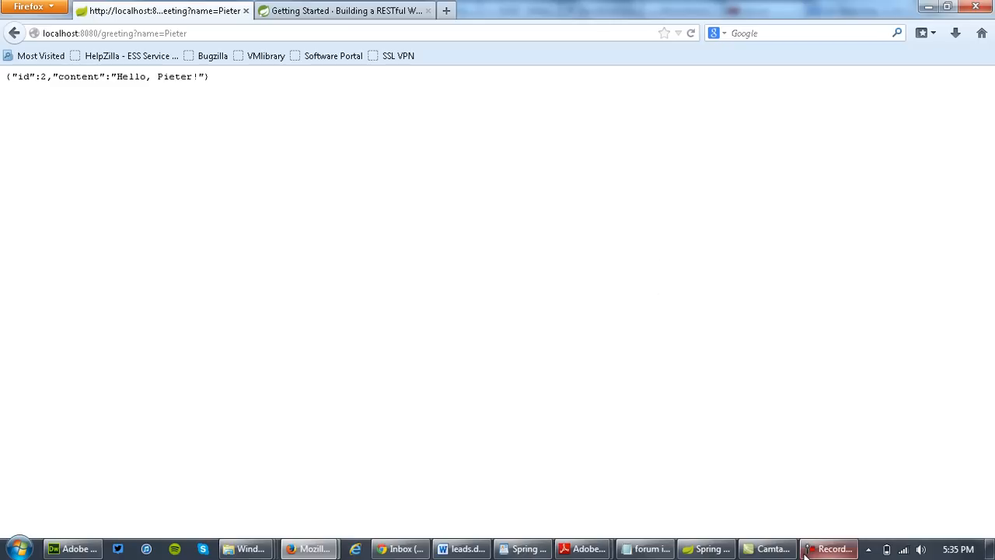
mouse_move(708, 108)
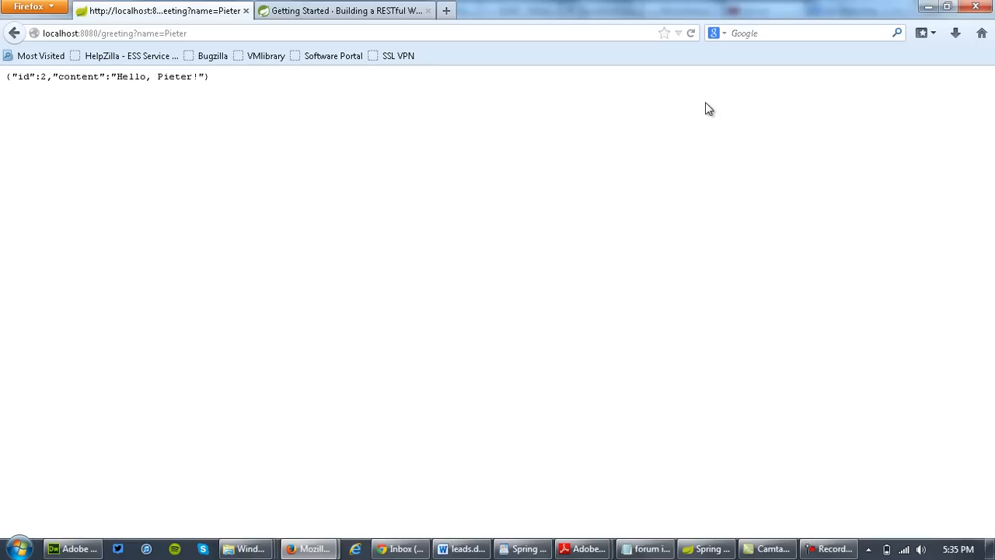
mouse_move(236, 99)
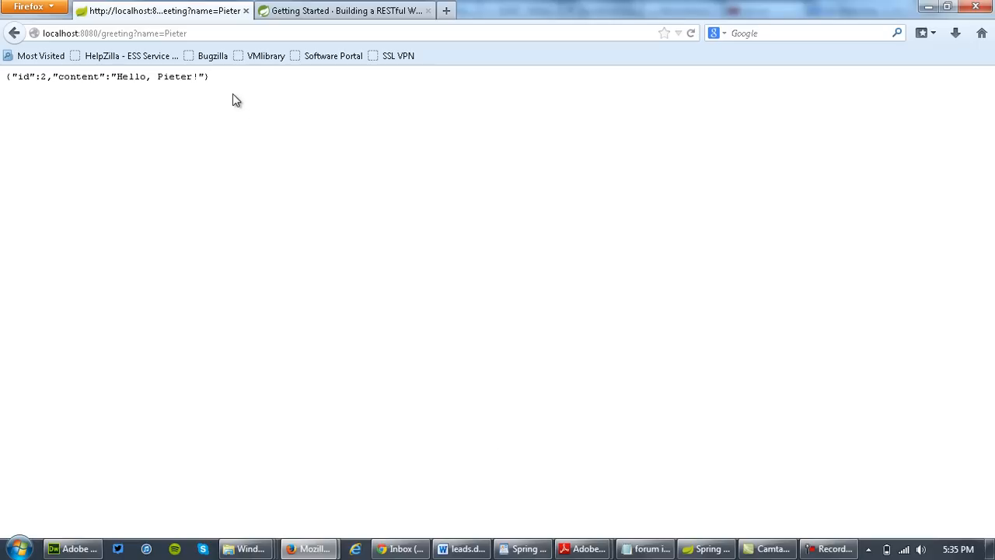
mouse_move(223, 87)
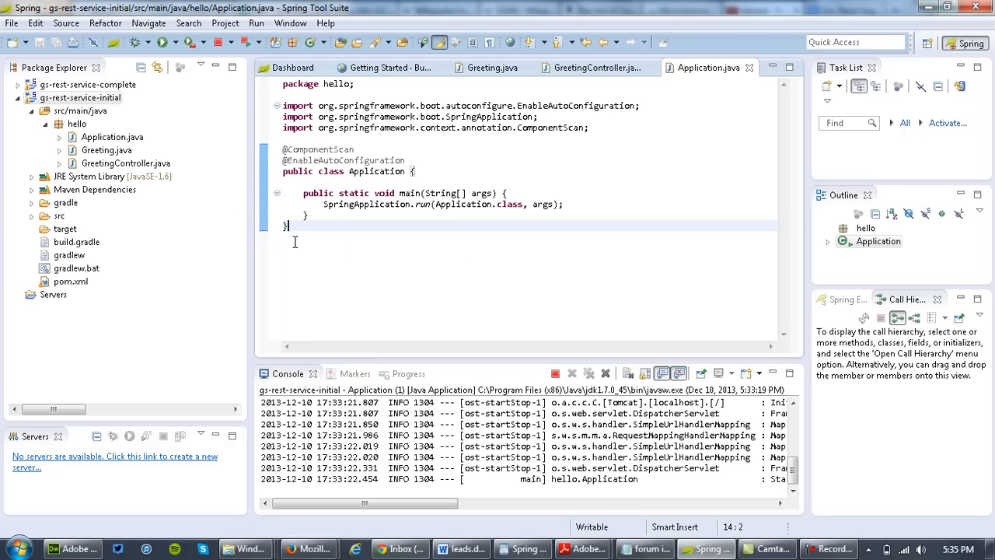
mouse_move(266, 220)
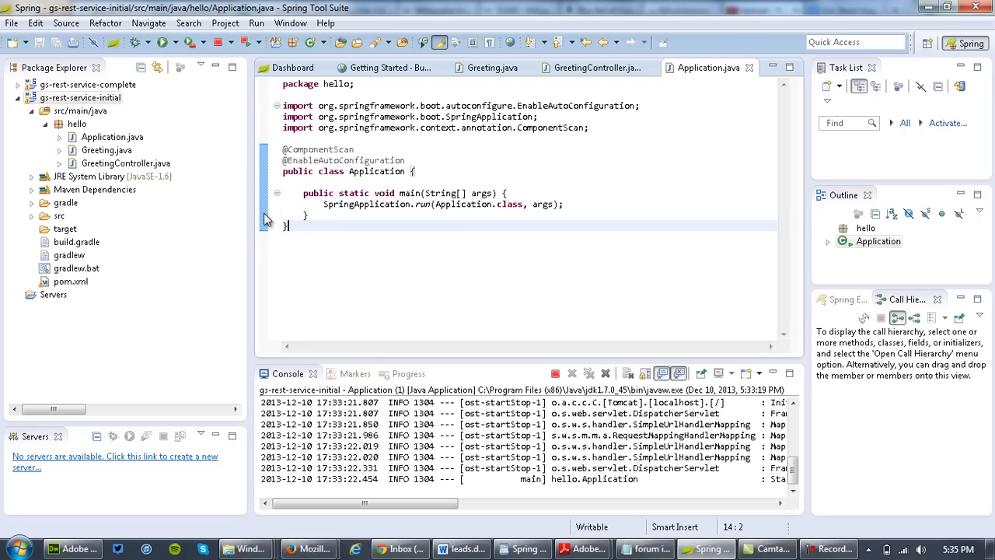